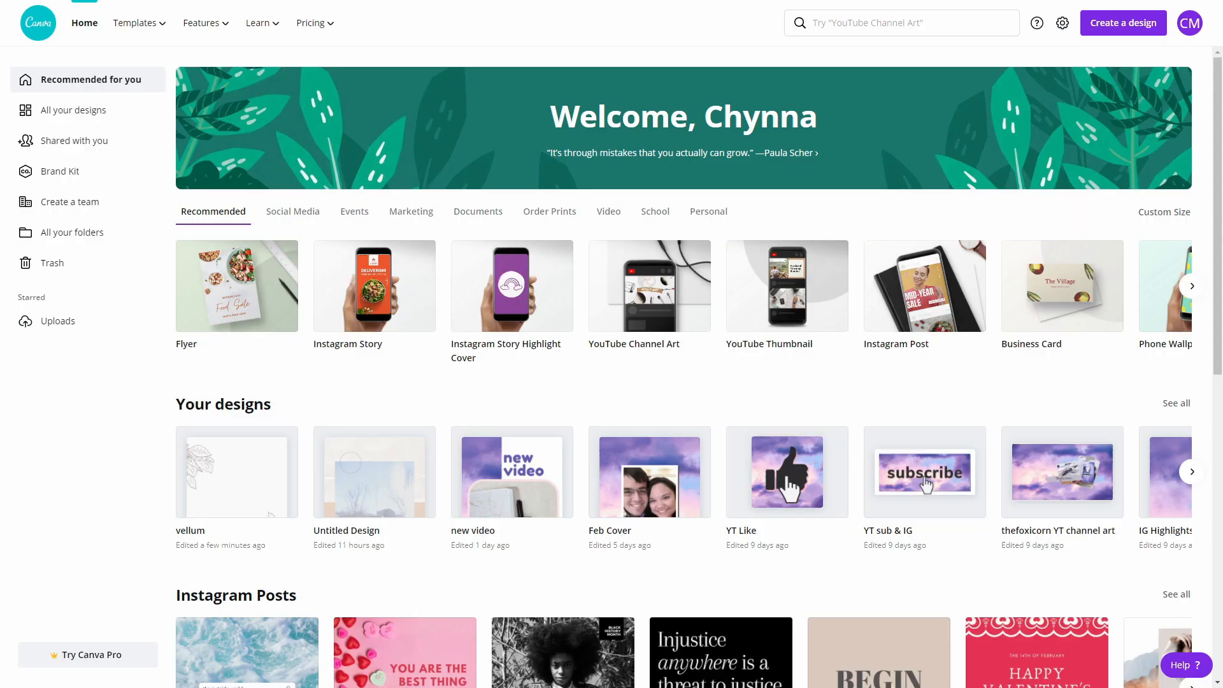
Create a new custom-size design measuring 4.8 by 7 inches.
{"action": "left_click", "coordinate": [1121, 23]}
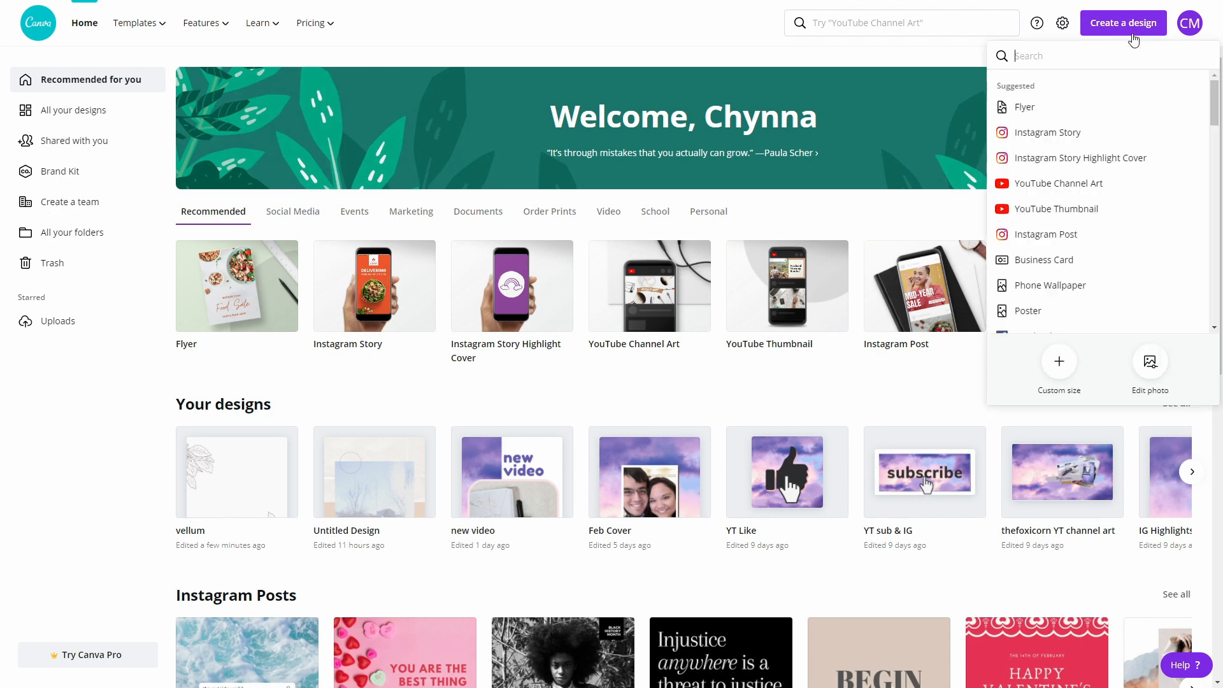
{"action": "left_click", "coordinate": [1059, 367]}
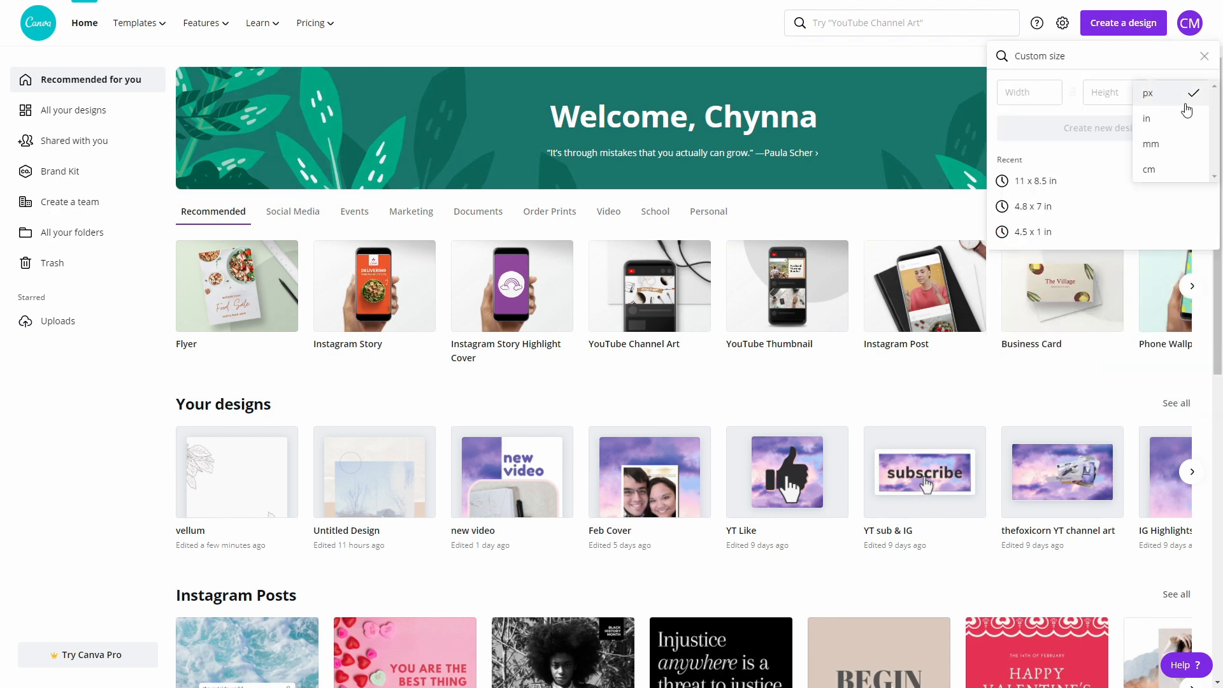
{"action": "left_click", "coordinate": [1147, 117]}
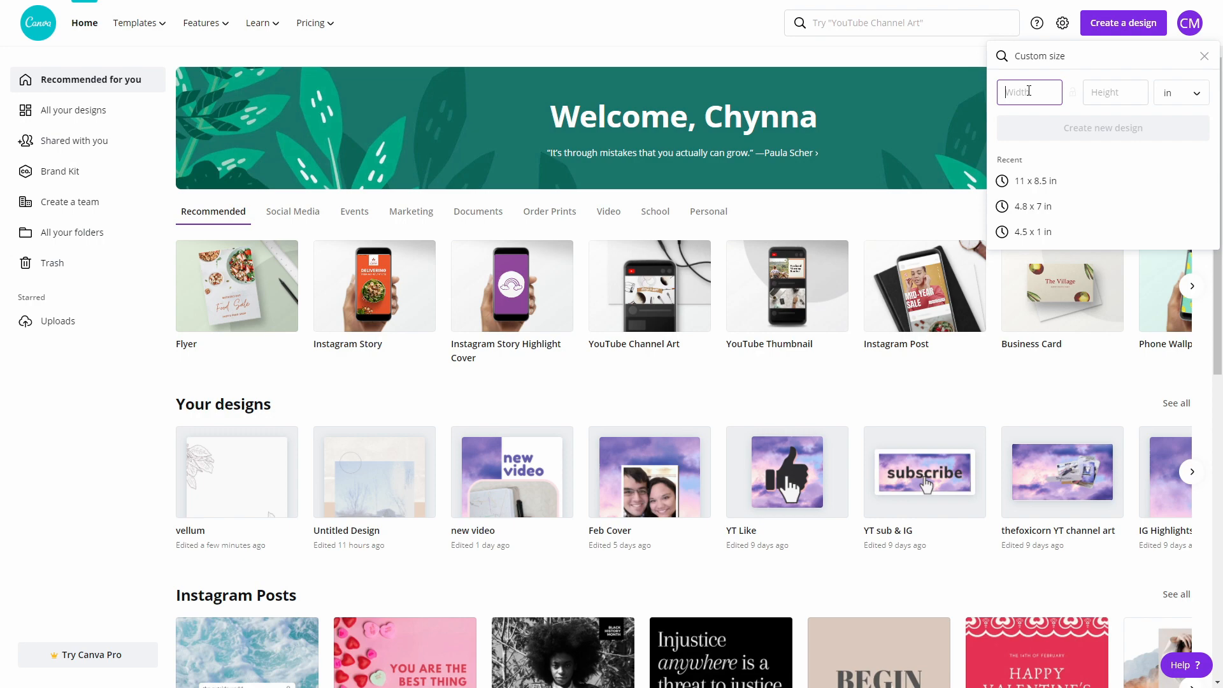
{"action": "left_click", "coordinate": [1031, 207]}
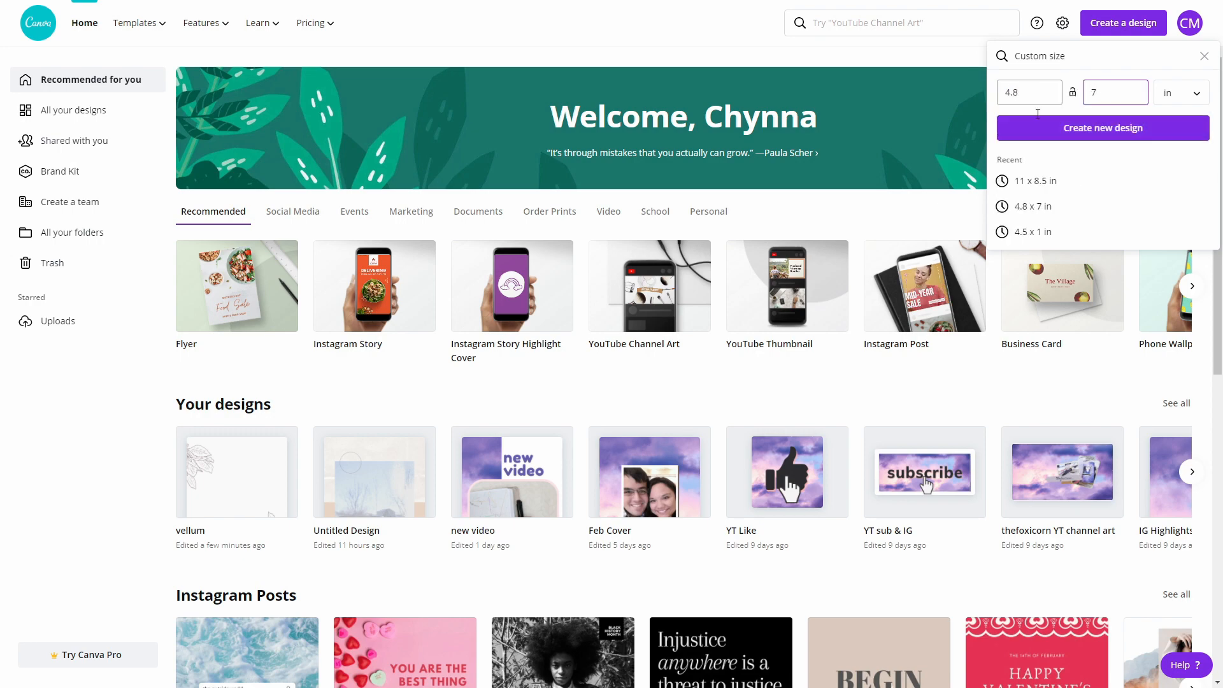
{"action": "left_click", "coordinate": [1101, 127]}
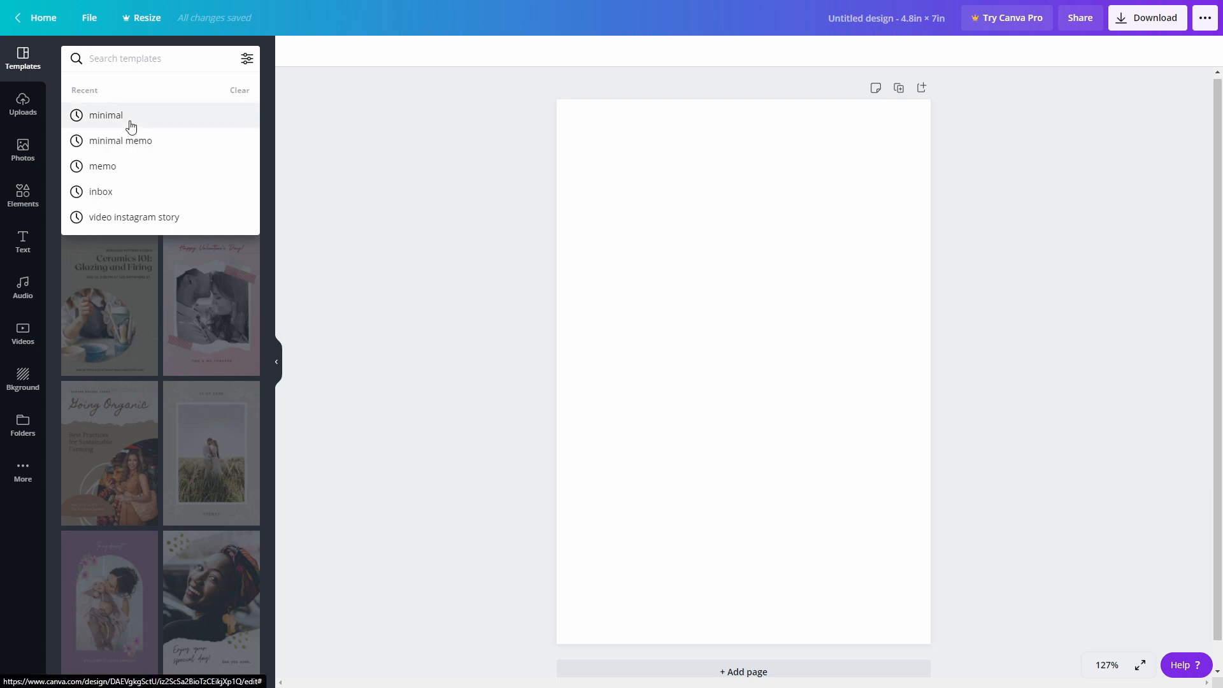
Find the White and Brown Leaves warm greetings note card under 'minimal' and apply its front page.
{"action": "left_click", "coordinate": [104, 115]}
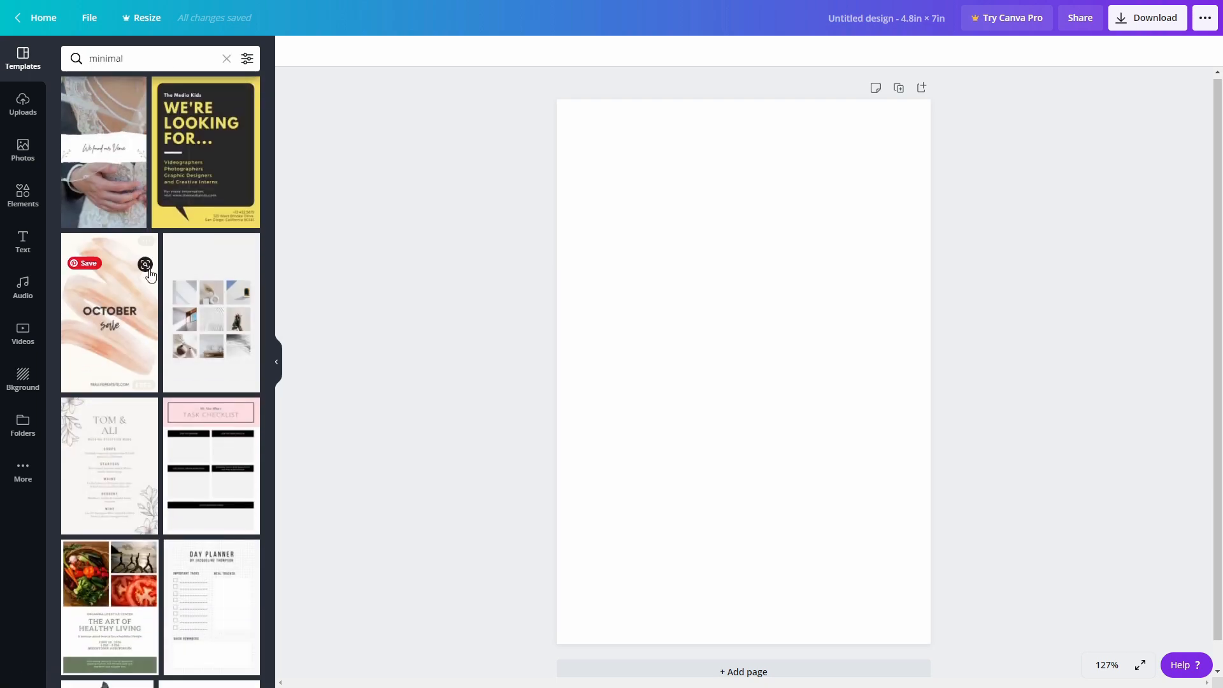
{"action": "scroll", "scroll_direction": "down", "scroll_amount": 3}
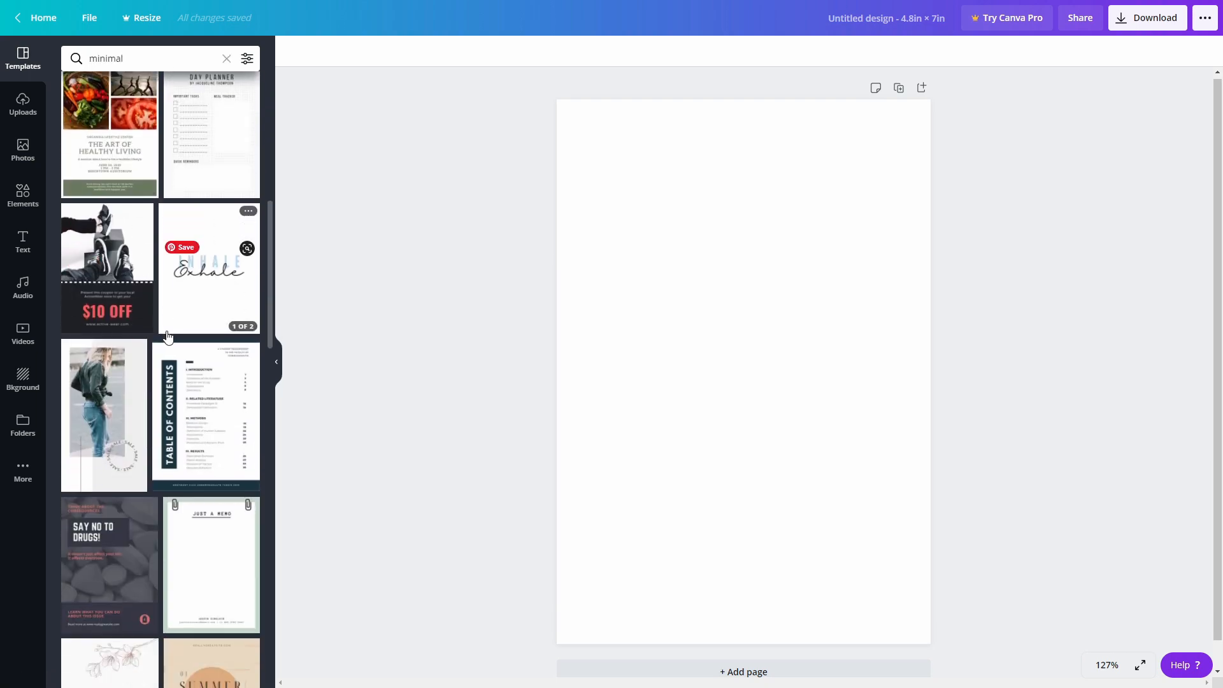
{"action": "scroll", "scroll_direction": "down", "scroll_amount": 3}
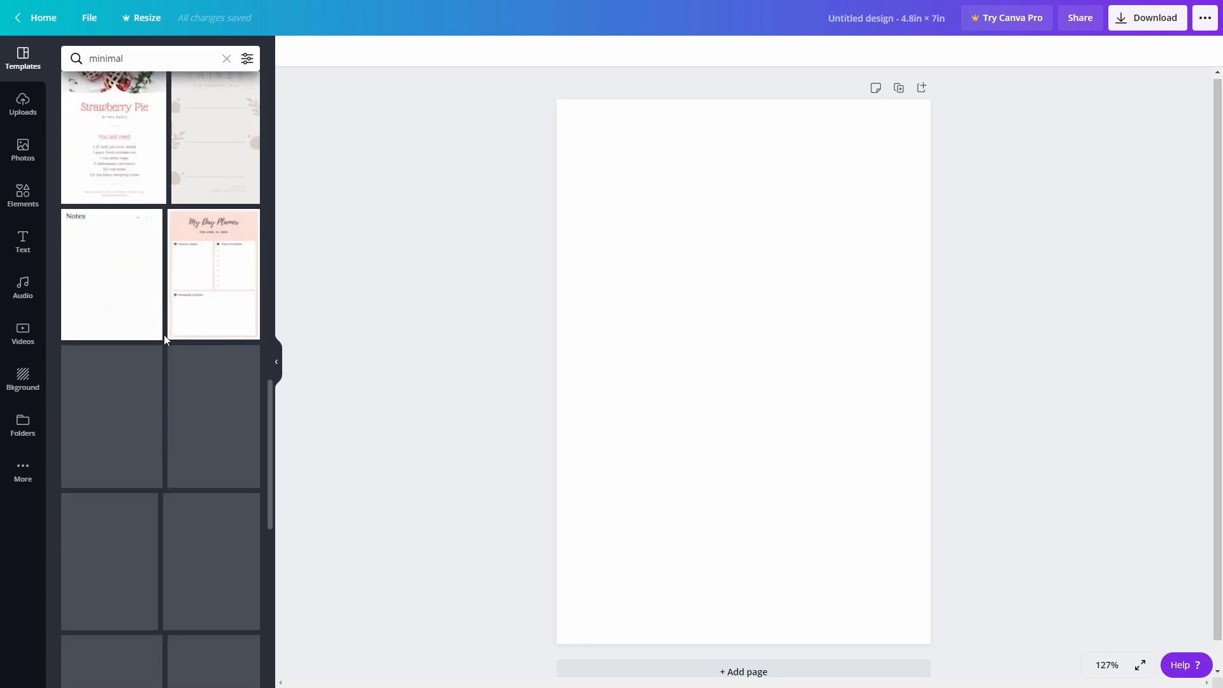
{"action": "scroll", "scroll_direction": "down", "scroll_amount": 3}
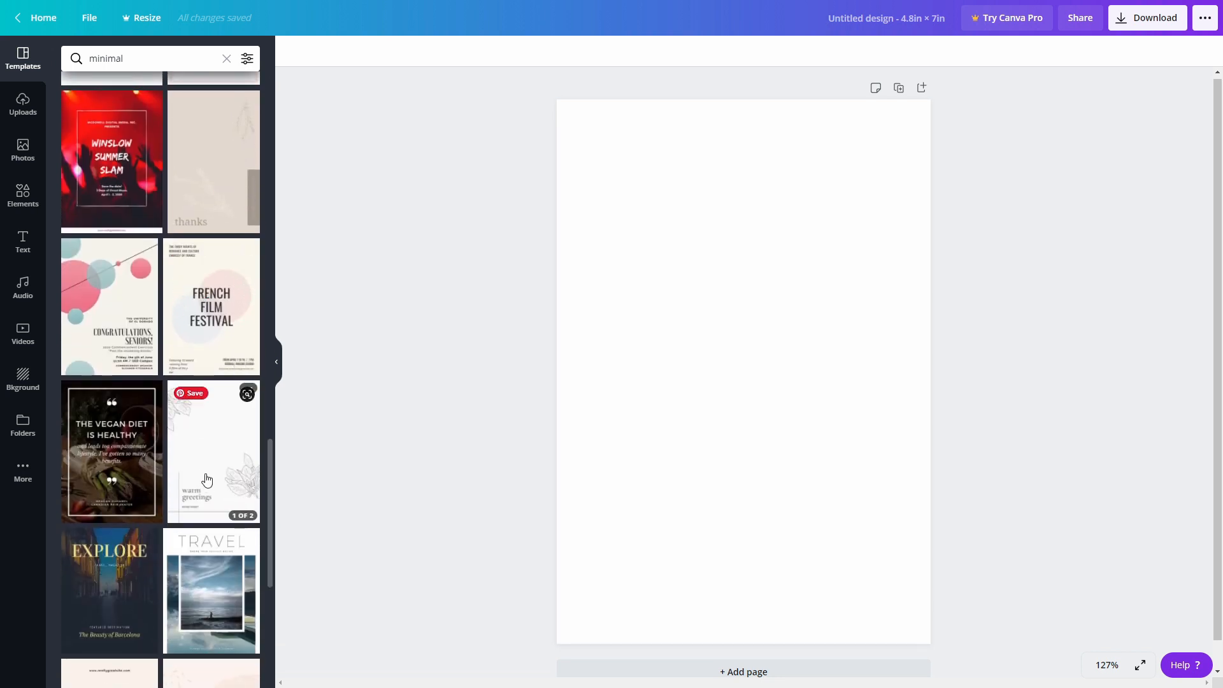
{"action": "left_click", "coordinate": [213, 451]}
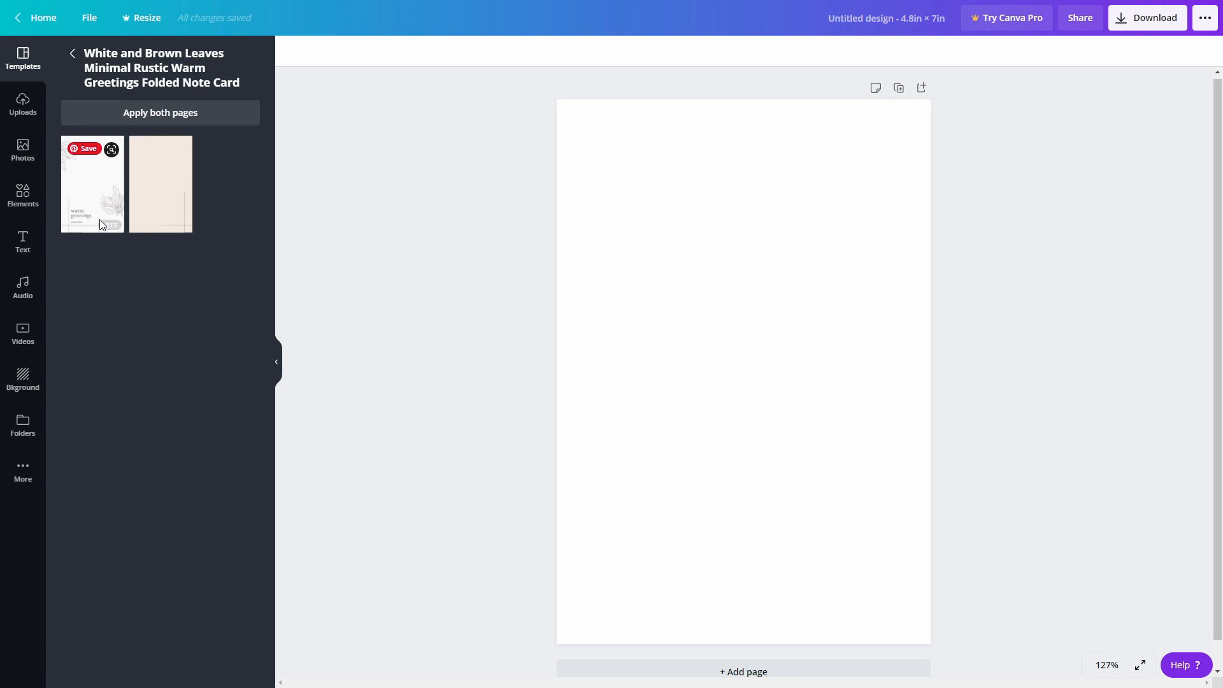
{"action": "left_click", "coordinate": [92, 183]}
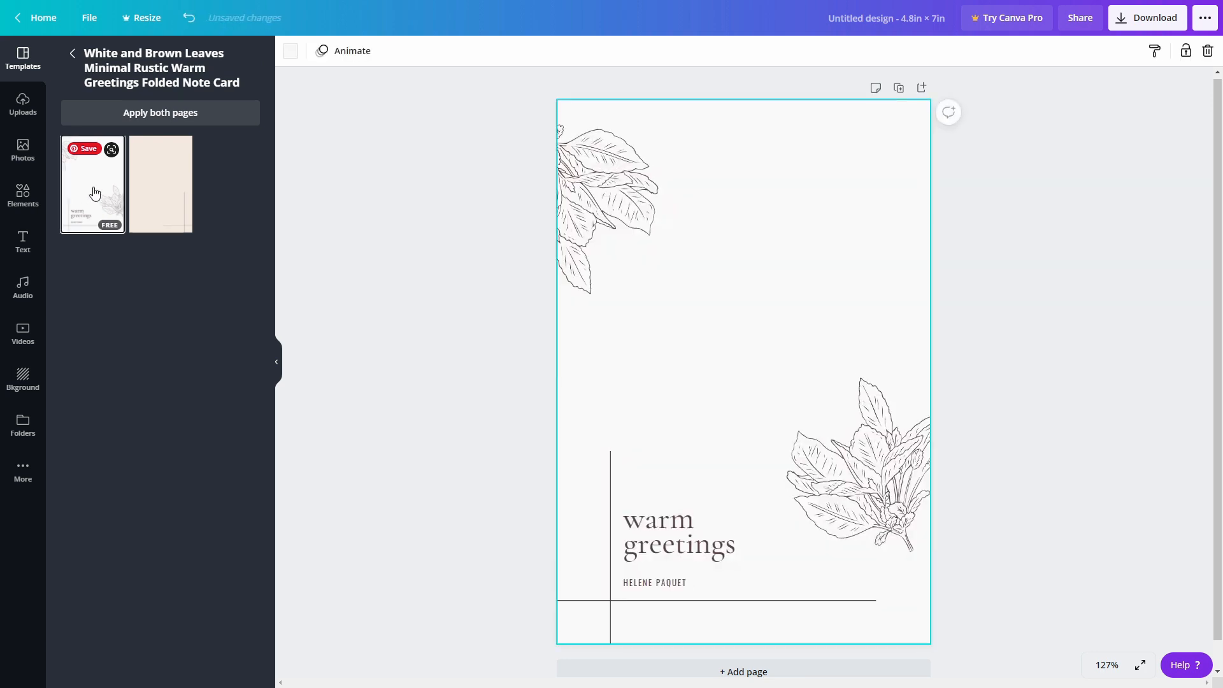
Change the heading to 'your planner' and the name line to 'YOUR RULES' at font size 16.
{"action": "double_click", "coordinate": [679, 544]}
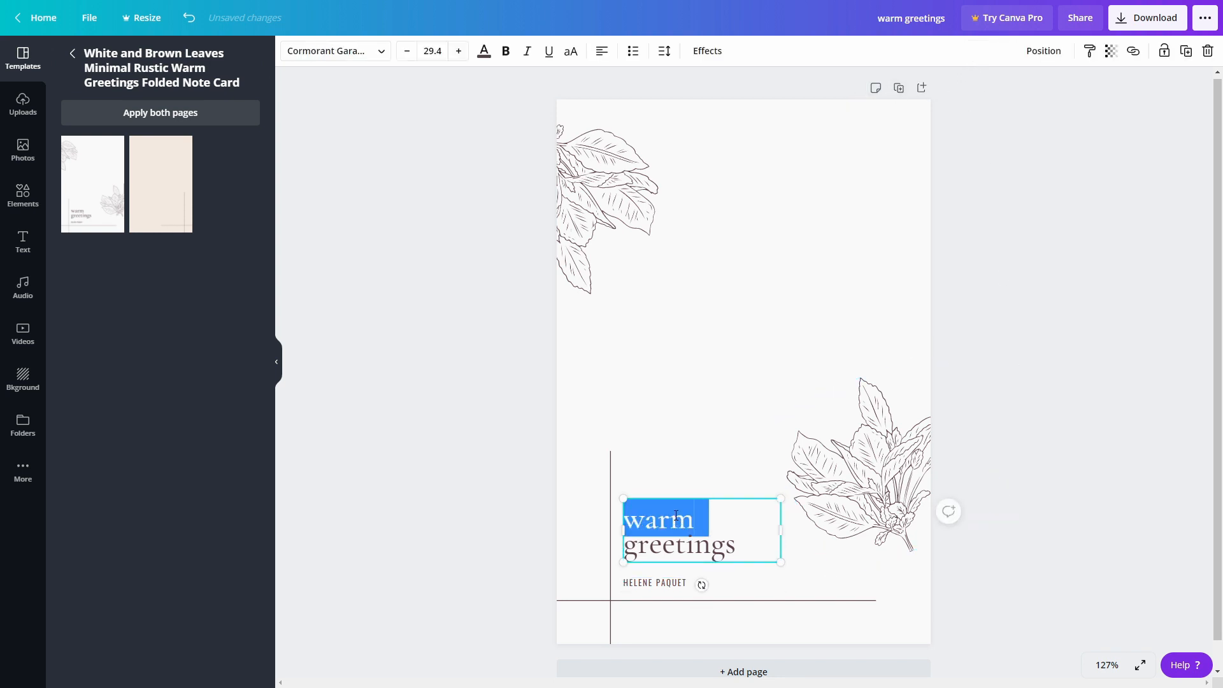
{"action": "type", "text": "your planner"}
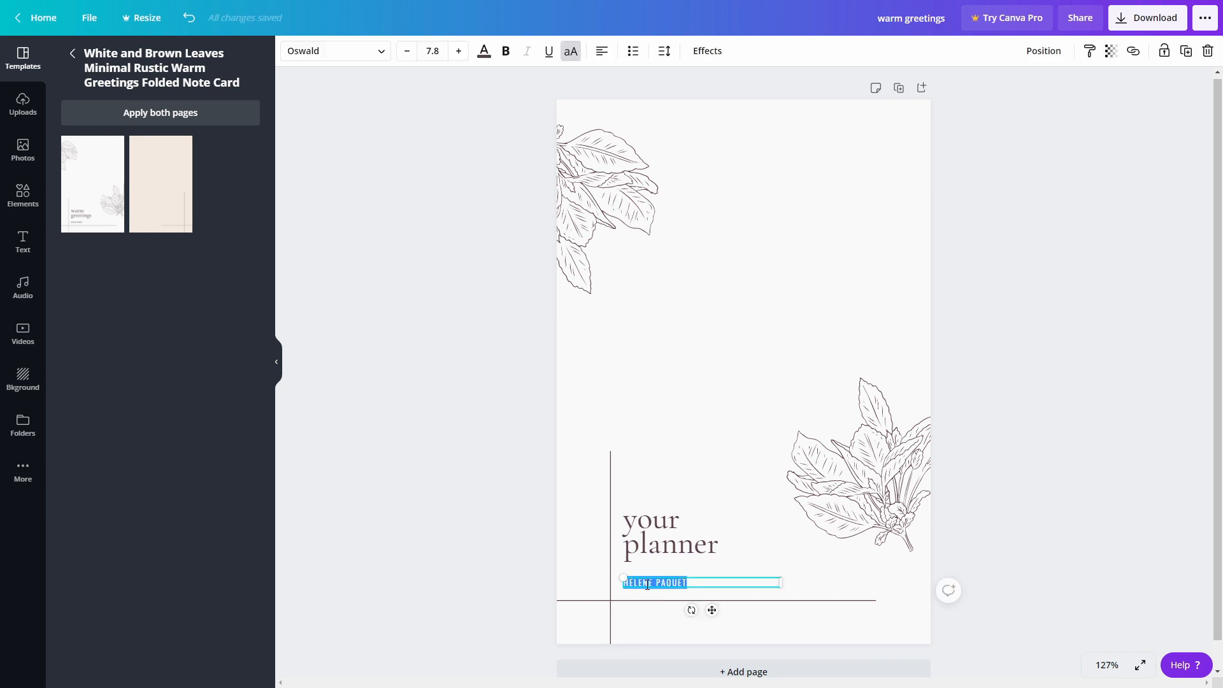
{"action": "type", "text": "YOUR RULES"}
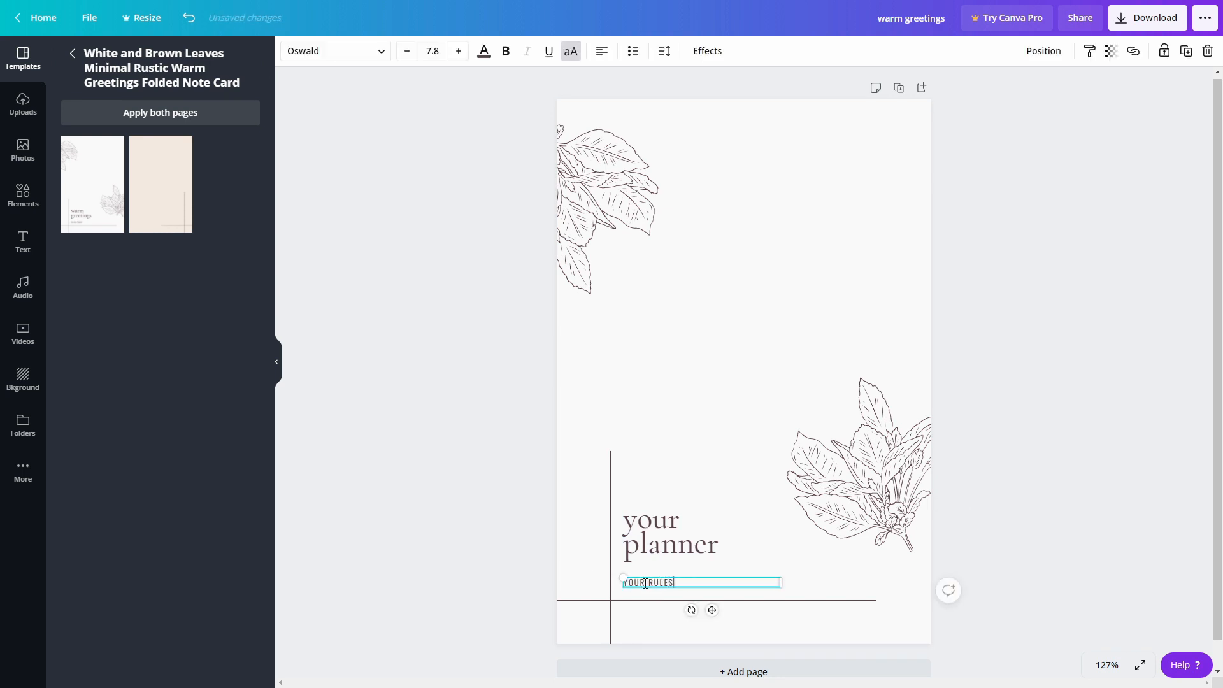
{"action": "left_click", "coordinate": [433, 51]}
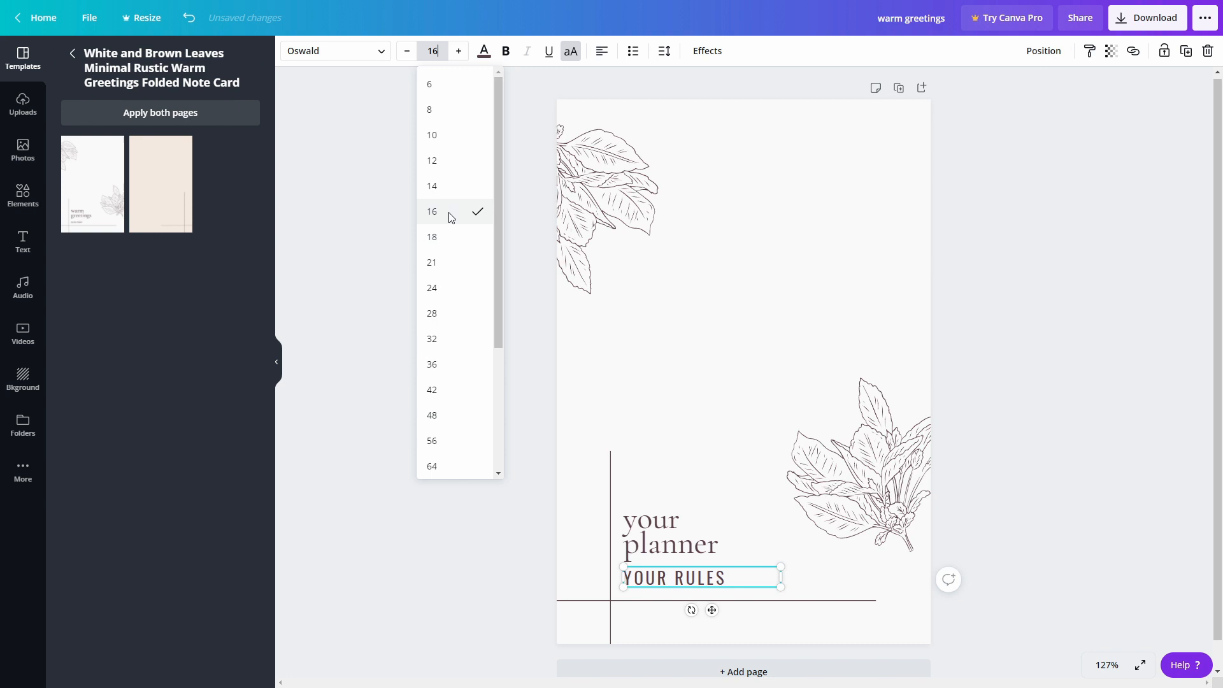
{"action": "left_click", "coordinate": [985, 172]}
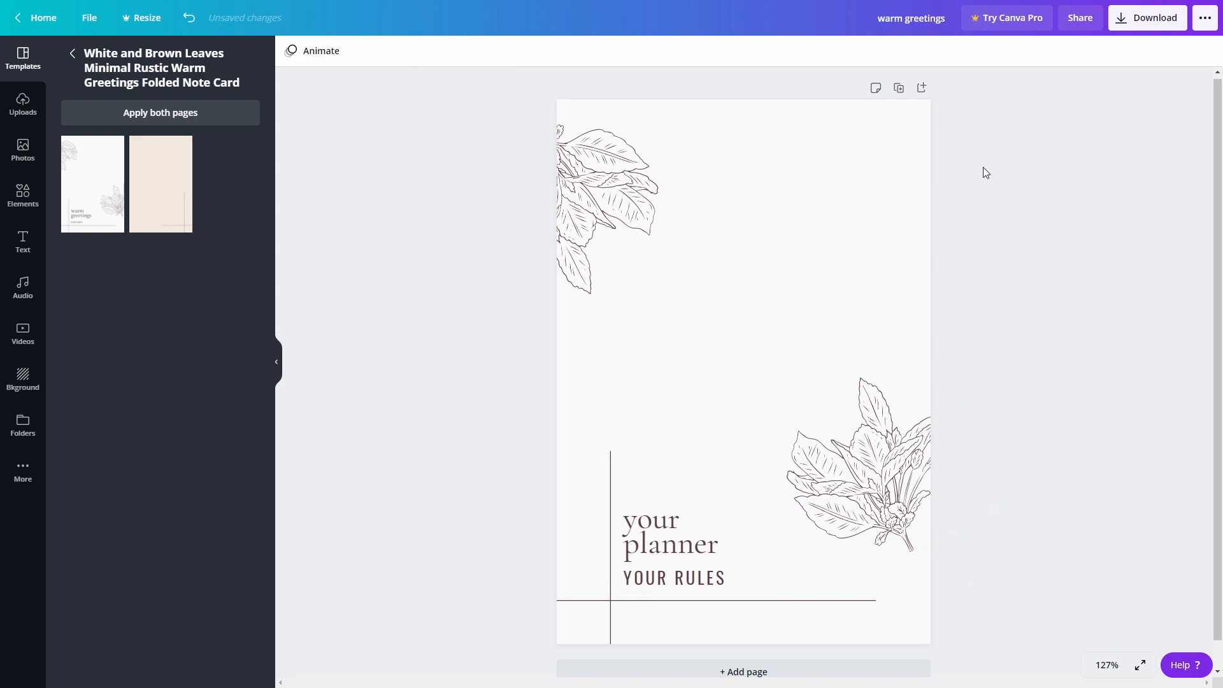
{"action": "mouse_move", "coordinate": [874, 131]}
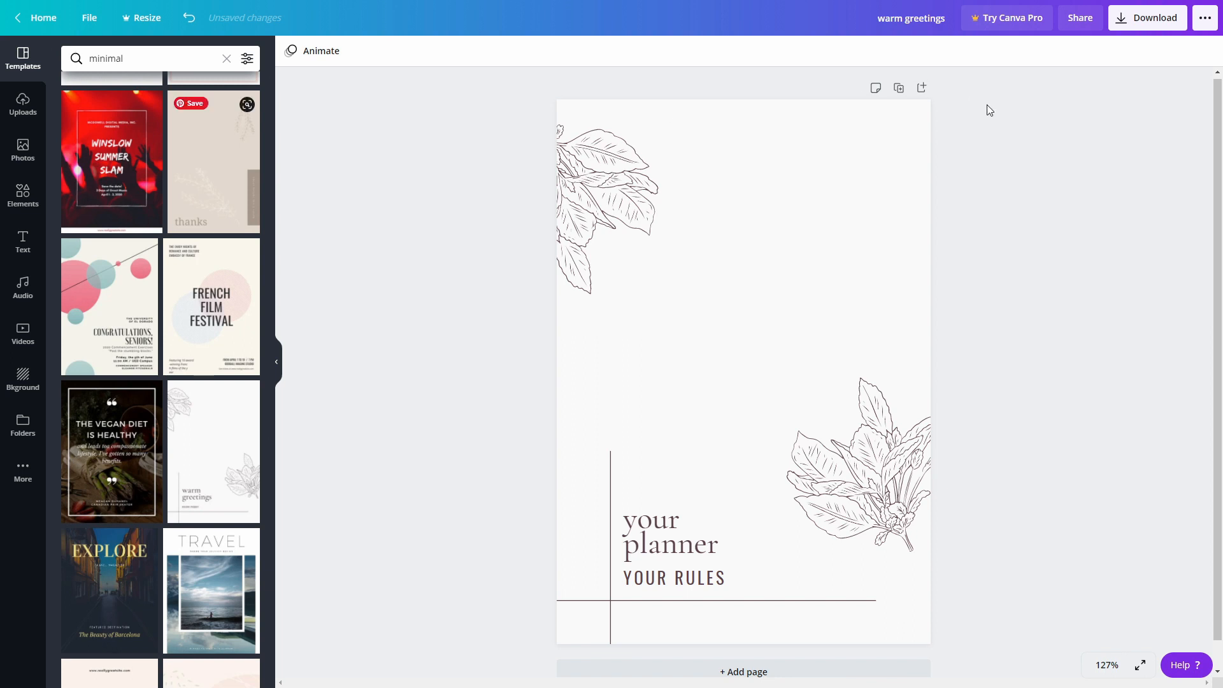
Download the card as a PDF Print file and return to editing.
{"action": "left_click", "coordinate": [1147, 16]}
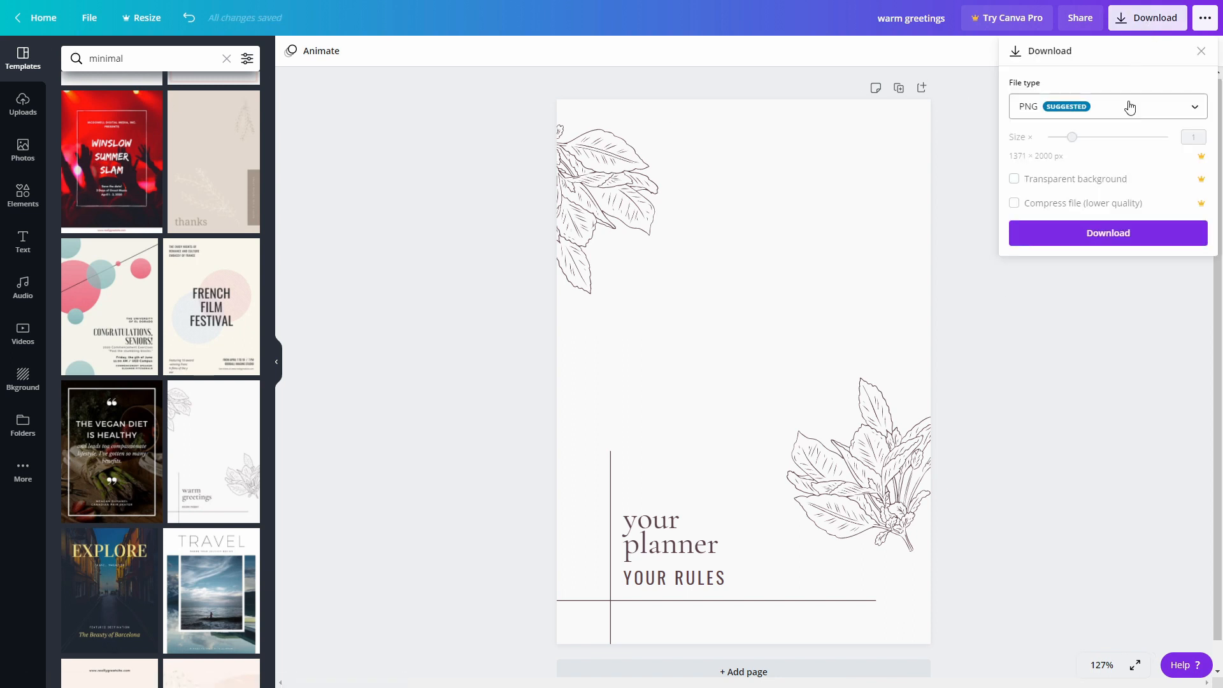
{"action": "left_click", "coordinate": [1105, 105]}
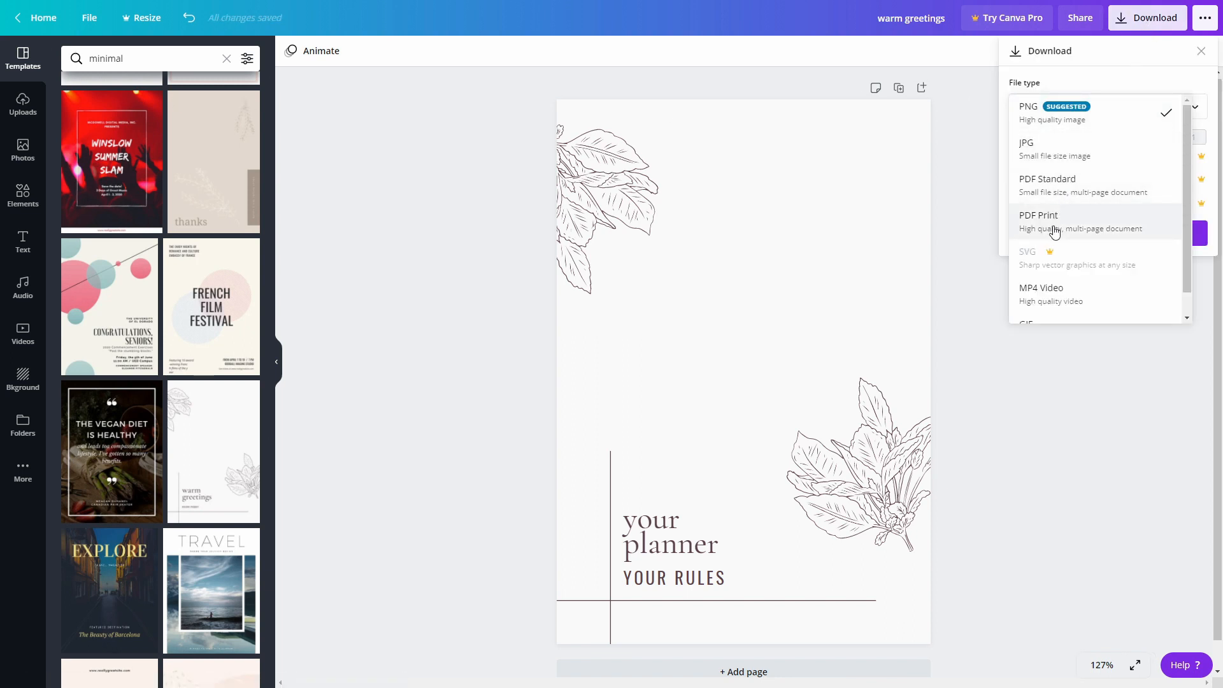
{"action": "left_click", "coordinate": [1038, 220]}
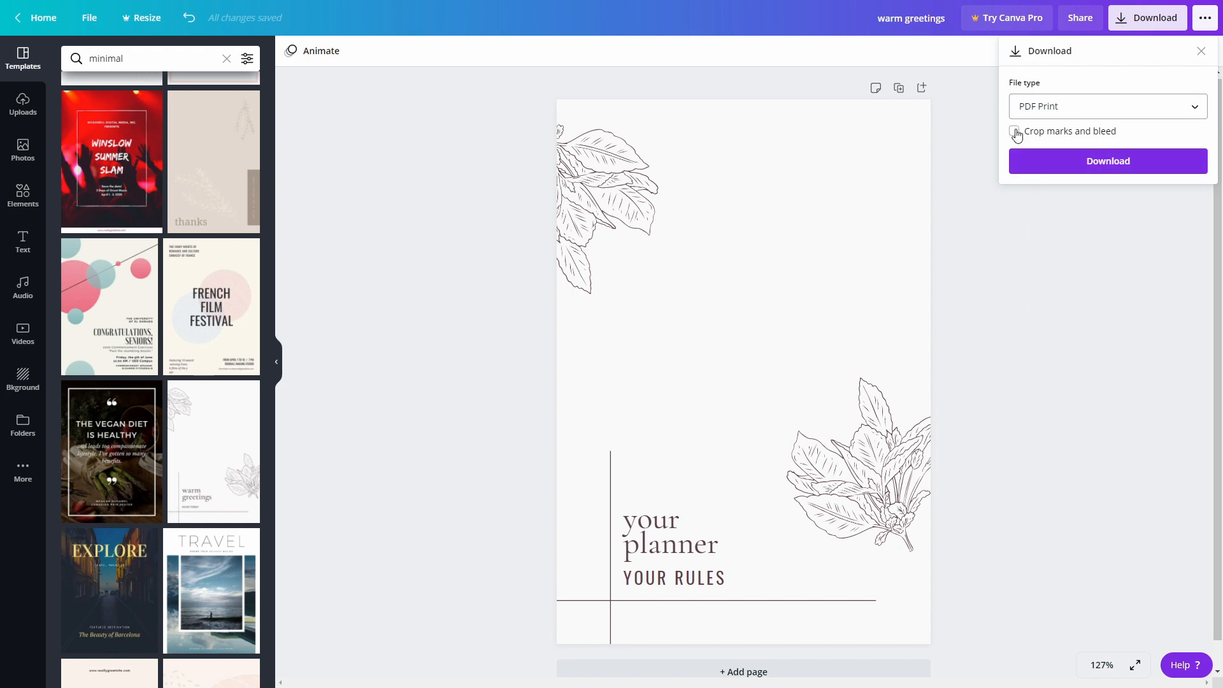
{"action": "left_click", "coordinate": [1107, 161]}
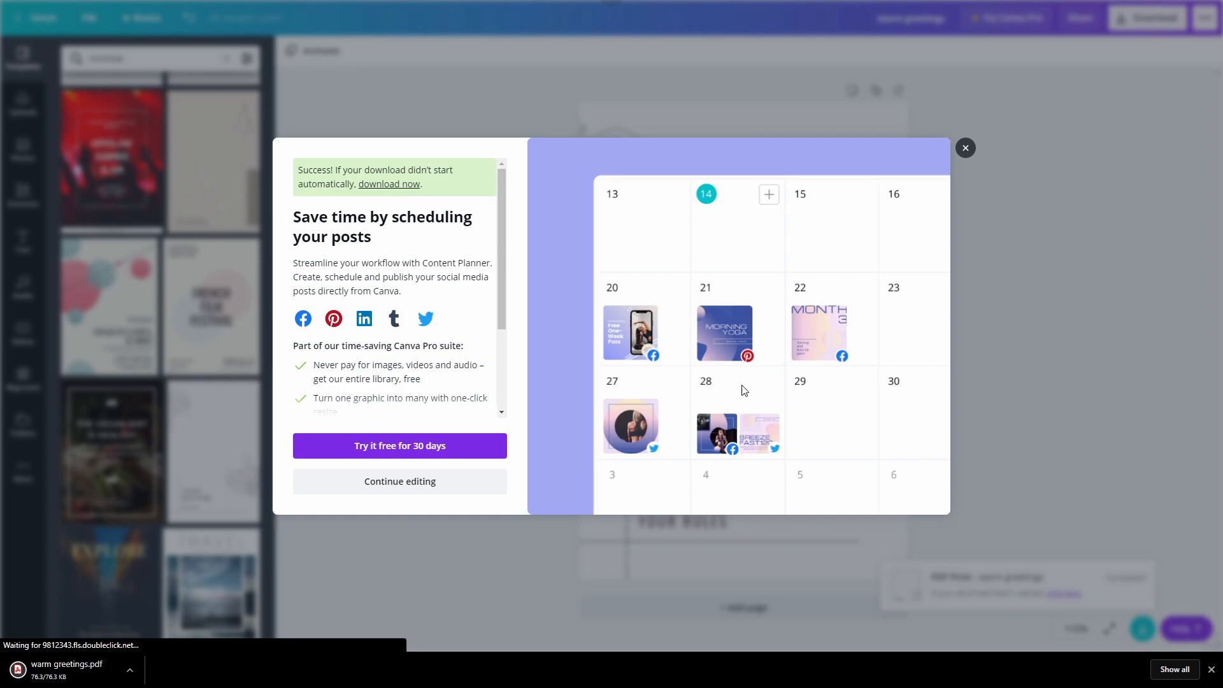
{"action": "left_click", "coordinate": [964, 148]}
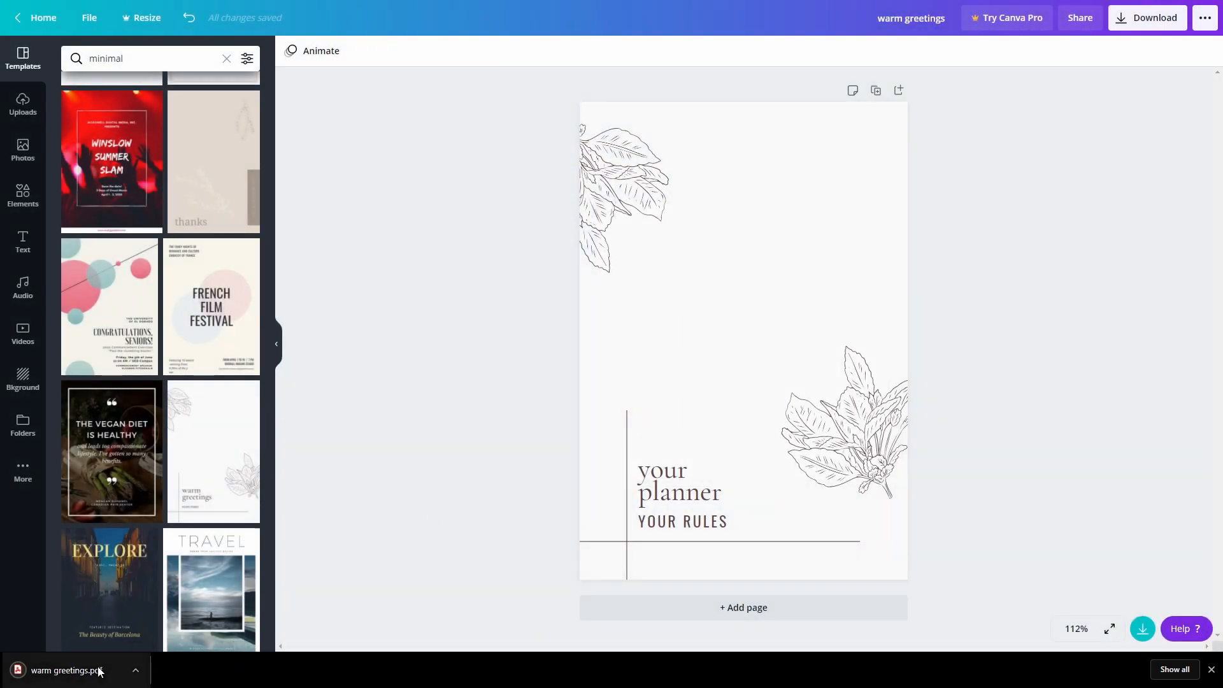
Add a second page with the Inhale Exhale card and choose a new colour for the INHALE word.
{"action": "left_click", "coordinate": [64, 670]}
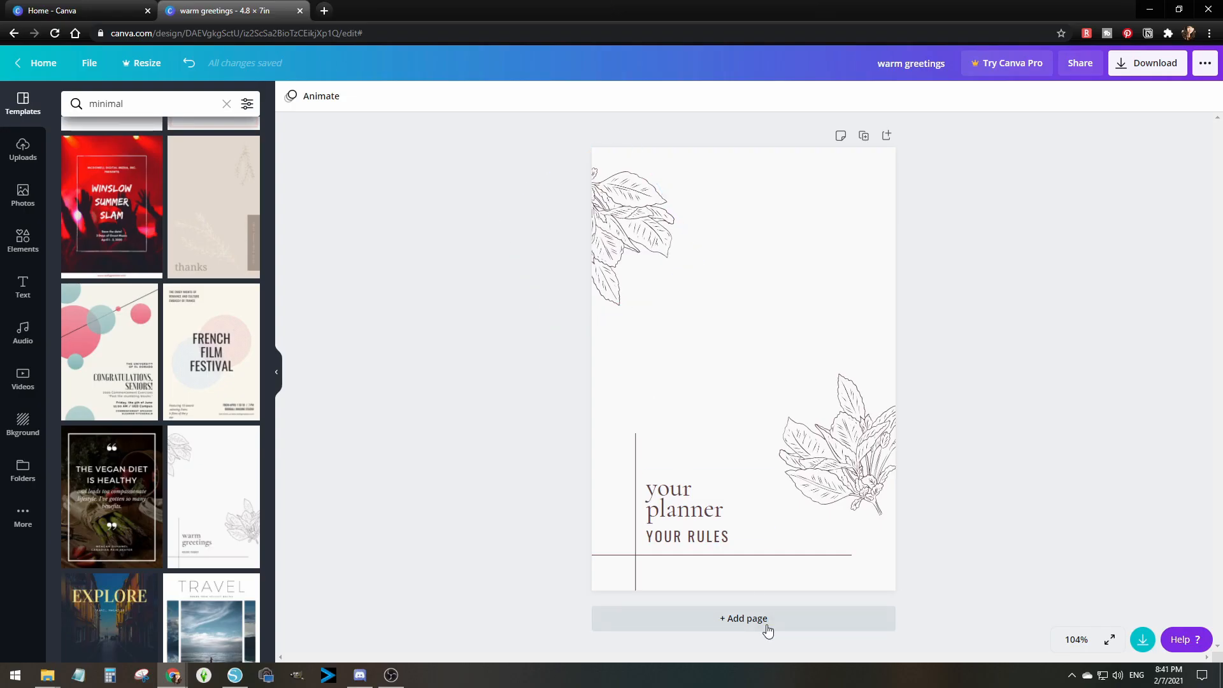
{"action": "left_click", "coordinate": [742, 618]}
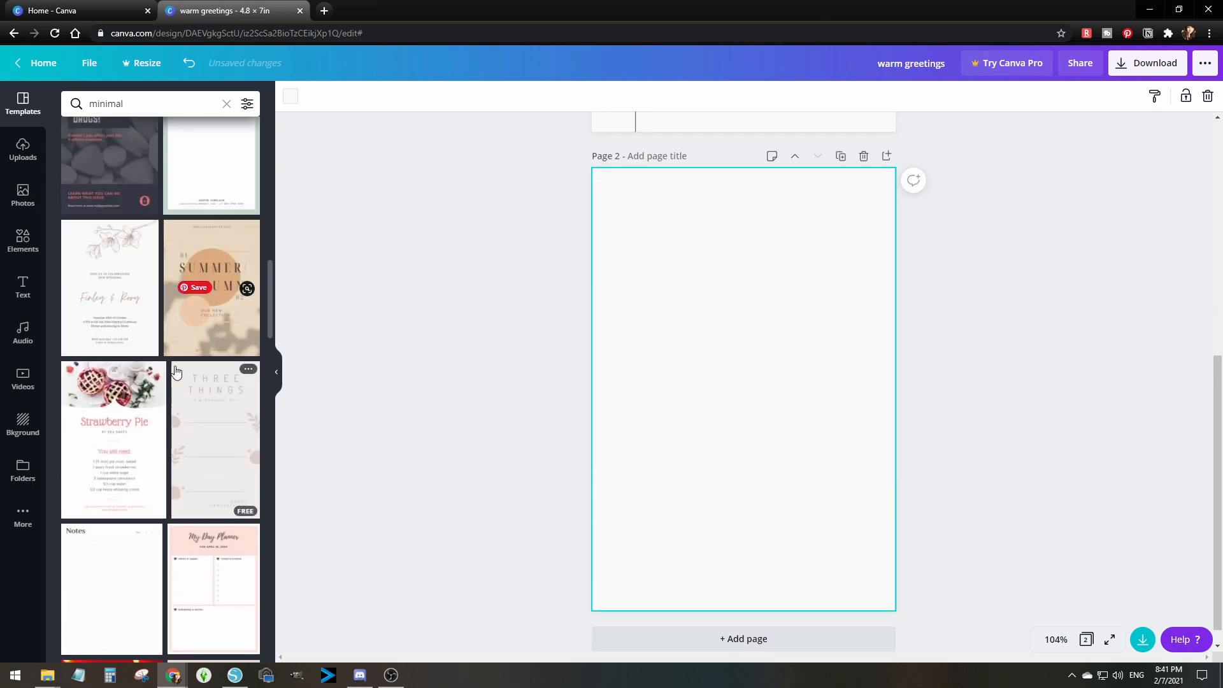
{"action": "scroll", "scroll_direction": "down", "scroll_amount": 3}
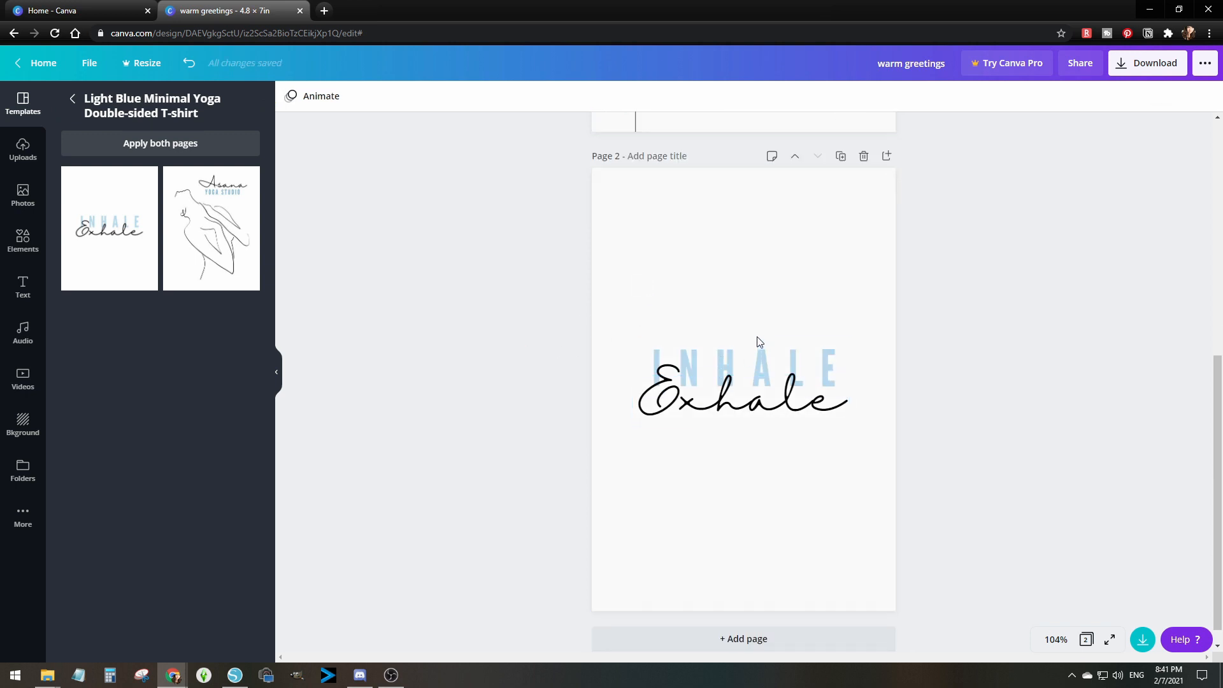
{"action": "left_click", "coordinate": [741, 367]}
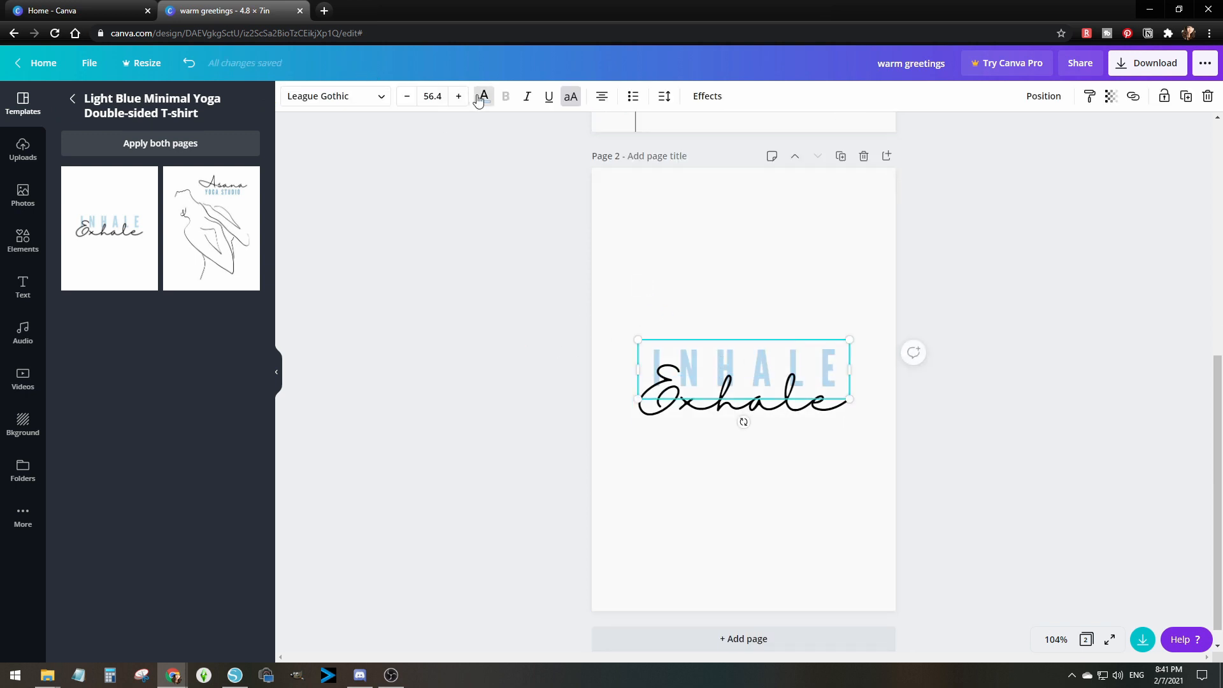
{"action": "left_click", "coordinate": [483, 96]}
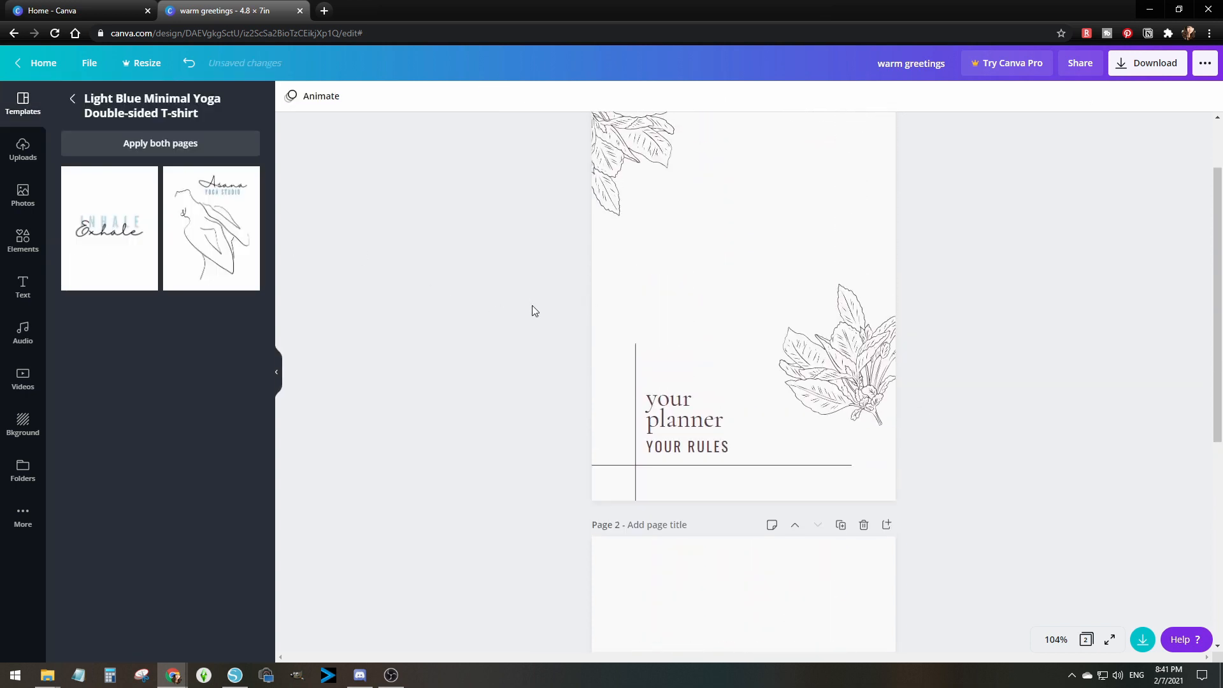
Download all pages of the design as PNG images and dismiss the promo popup.
{"action": "left_click", "coordinate": [1147, 62]}
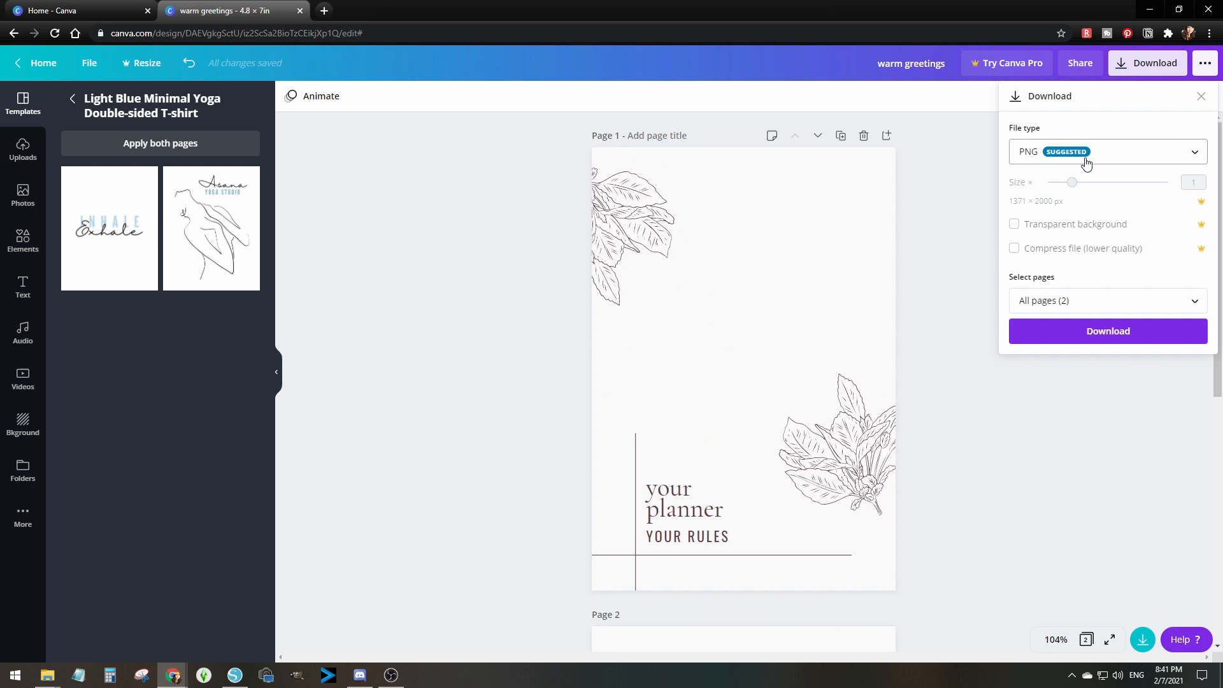
{"action": "left_click", "coordinate": [1106, 152]}
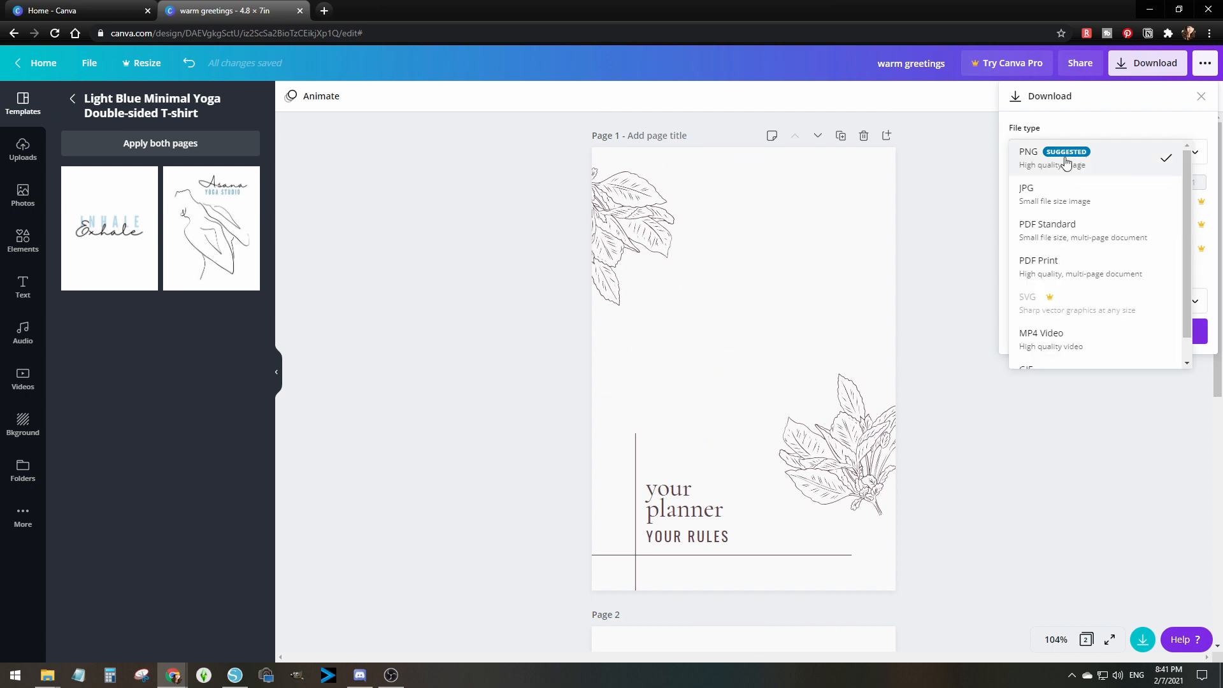
{"action": "left_click", "coordinate": [1028, 155]}
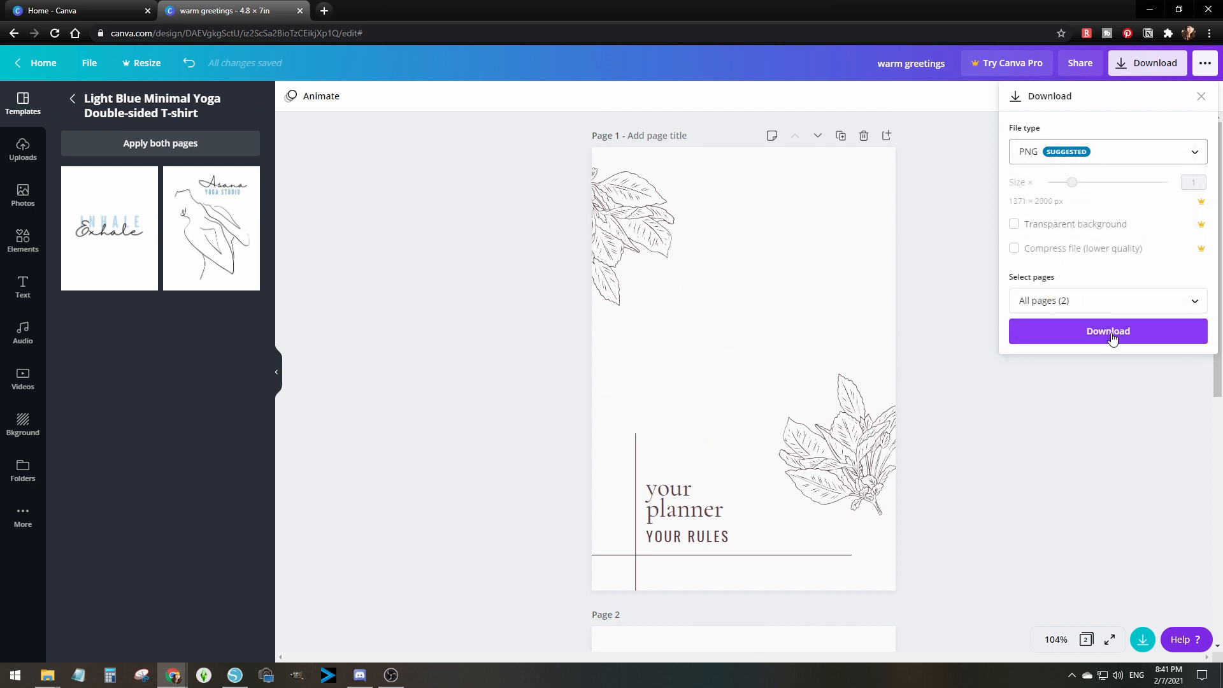
{"action": "left_click", "coordinate": [1107, 332]}
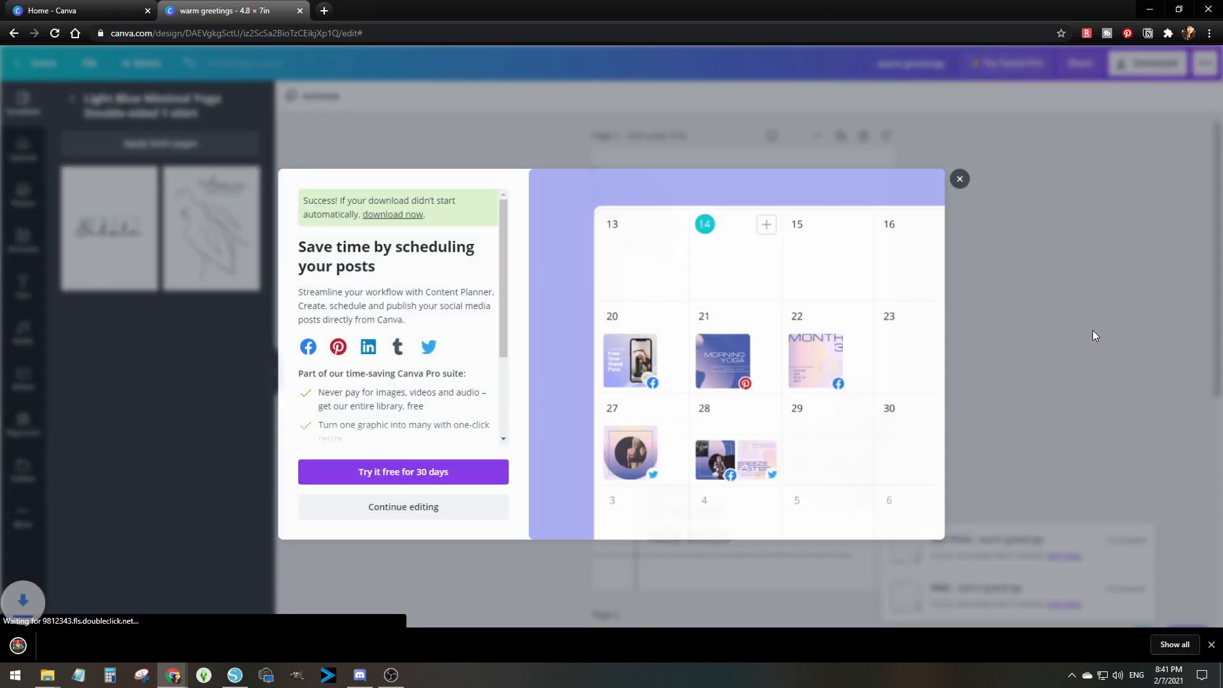
{"action": "left_click", "coordinate": [959, 179]}
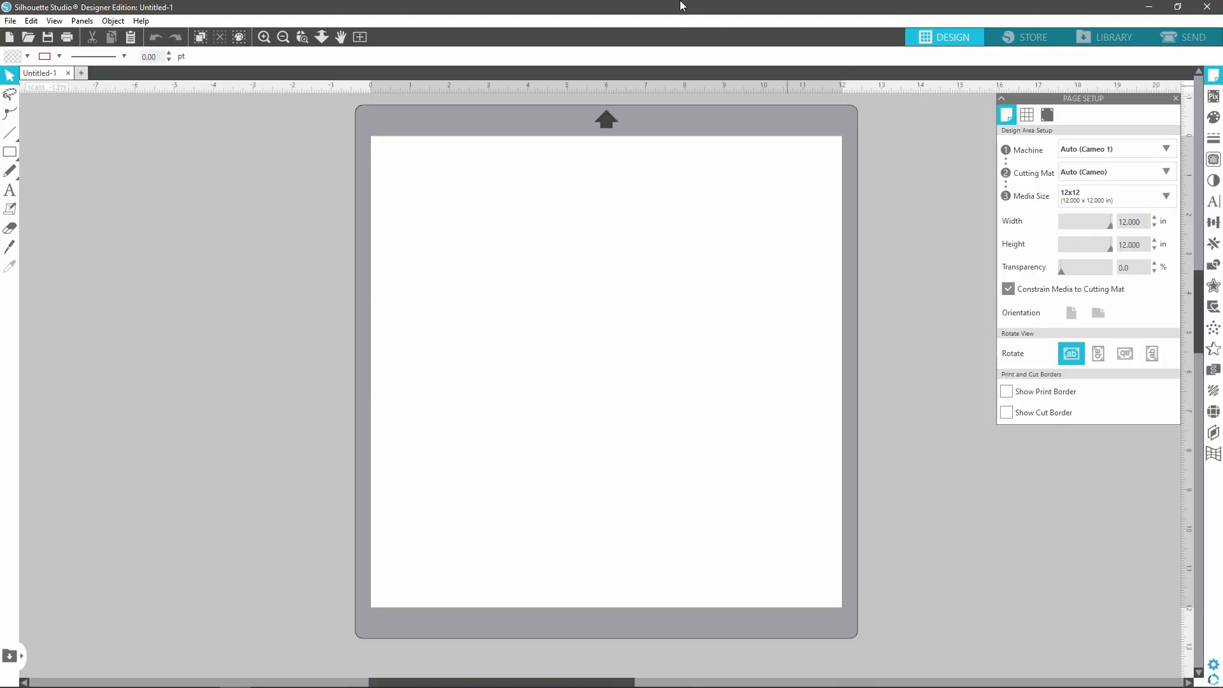
Set machine and cutting mat to None, Letter media size, print border shown, landscape orientation.
{"action": "left_click", "coordinate": [1116, 149]}
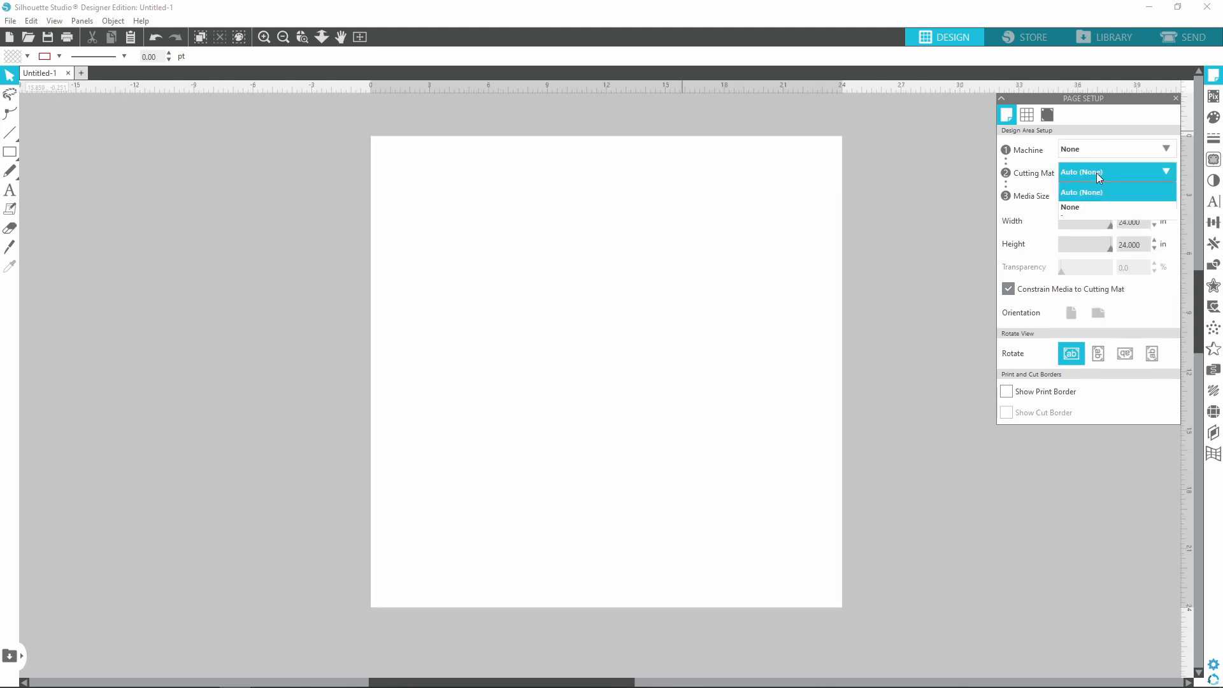
{"action": "left_click", "coordinate": [1070, 206]}
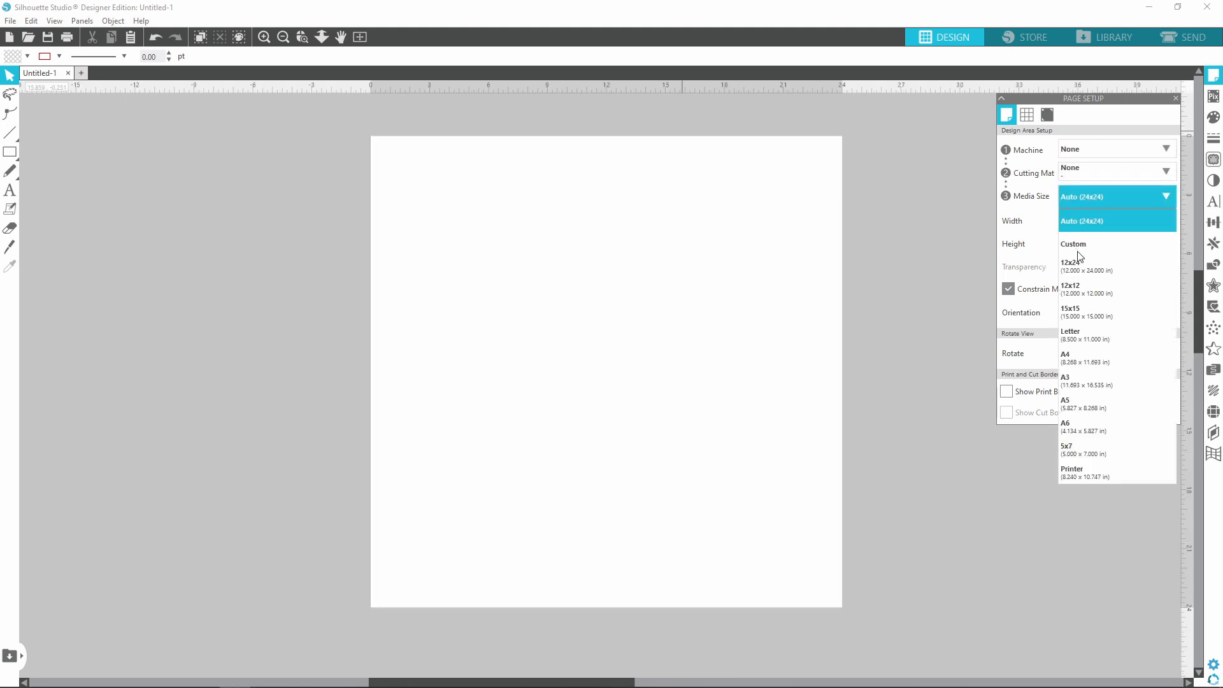
{"action": "left_click", "coordinate": [1071, 335]}
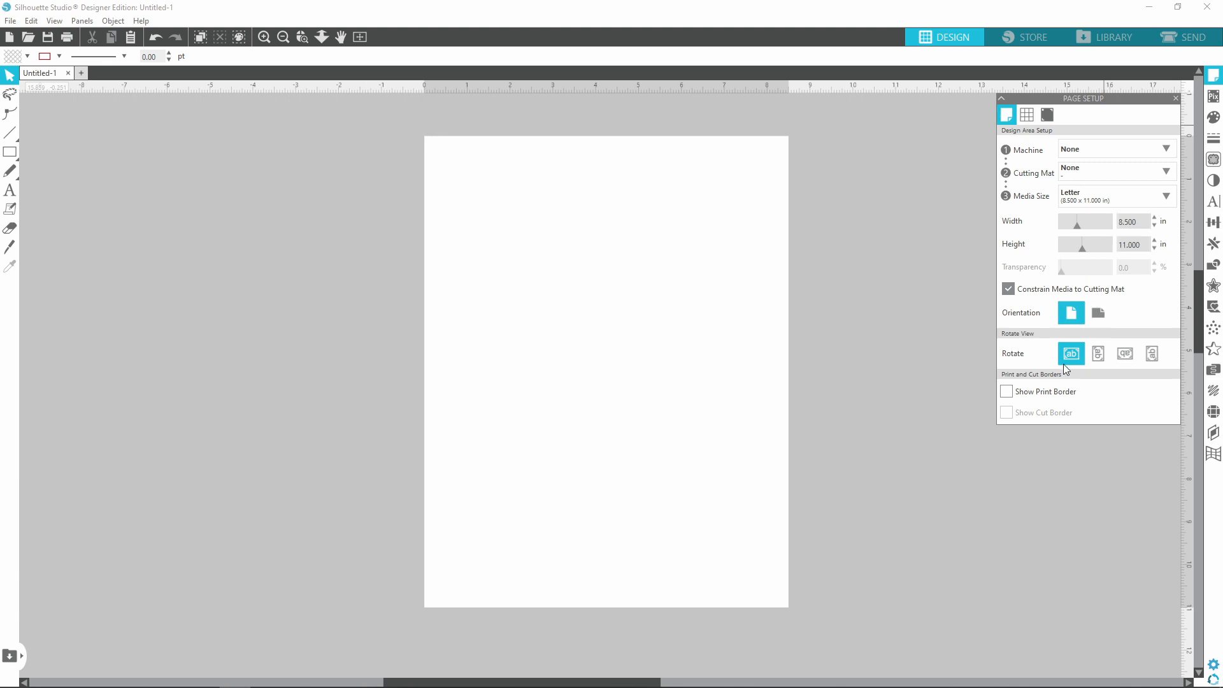
{"action": "left_click", "coordinate": [1007, 391]}
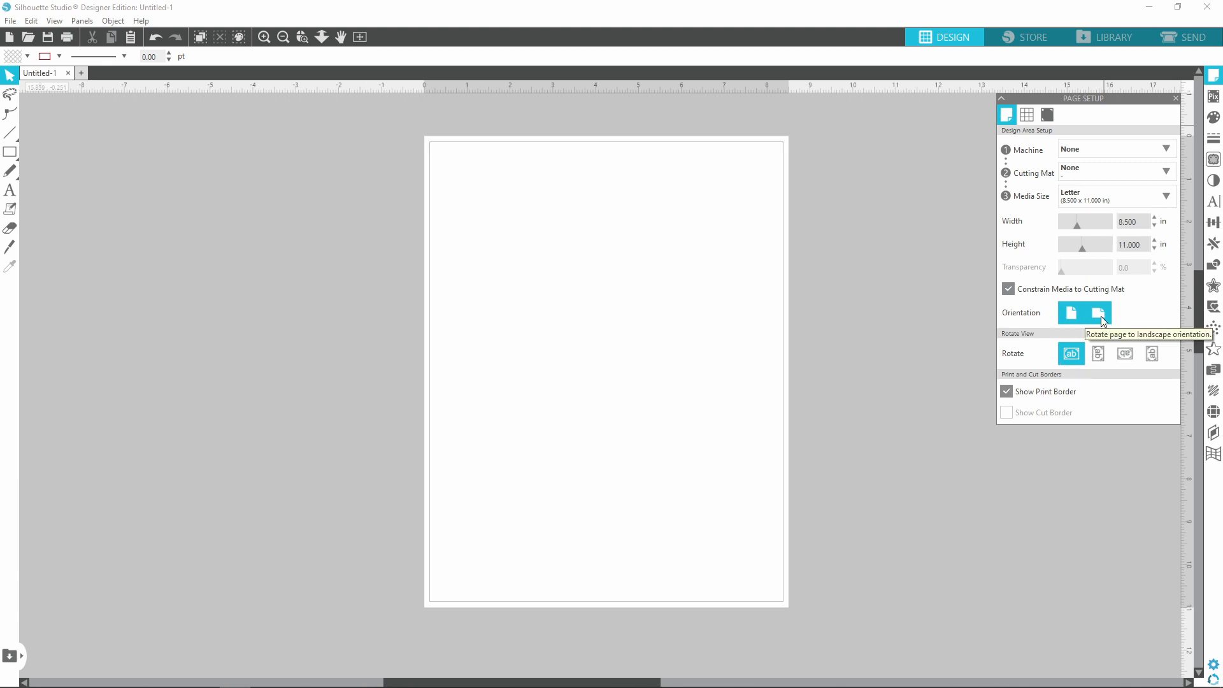
{"action": "left_click", "coordinate": [1098, 312]}
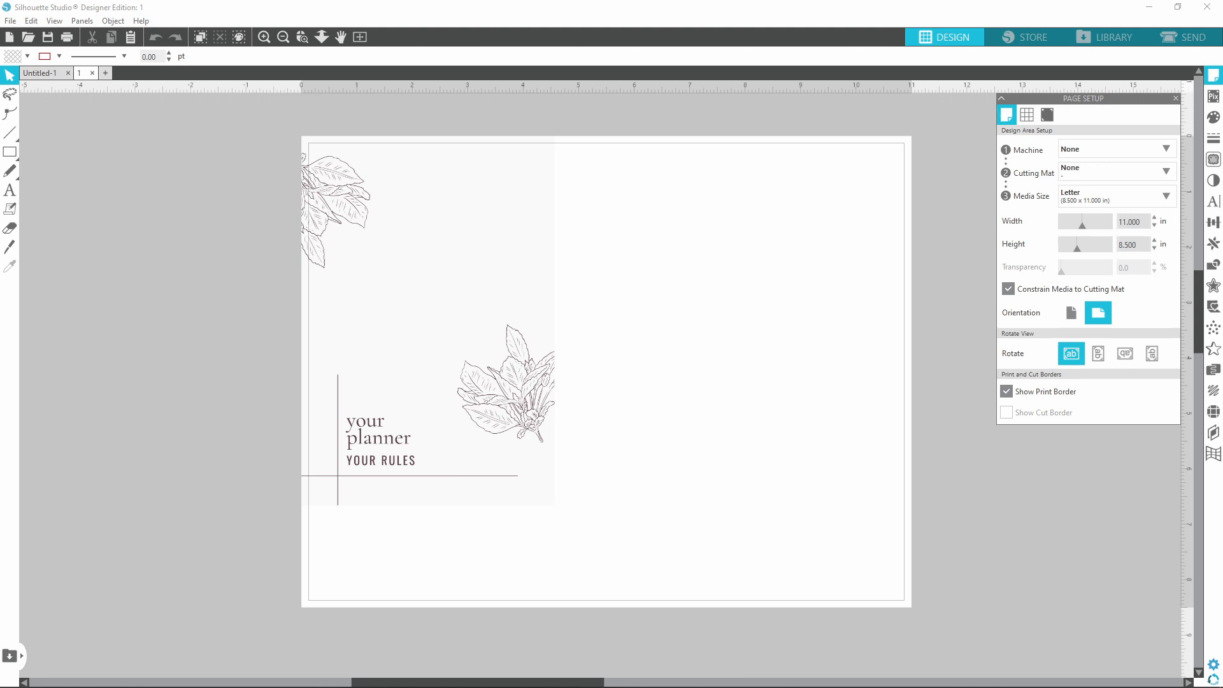
Move the your planner card to the page's left half and pick up the Inhale Exhale card.
{"action": "left_click", "coordinate": [106, 73]}
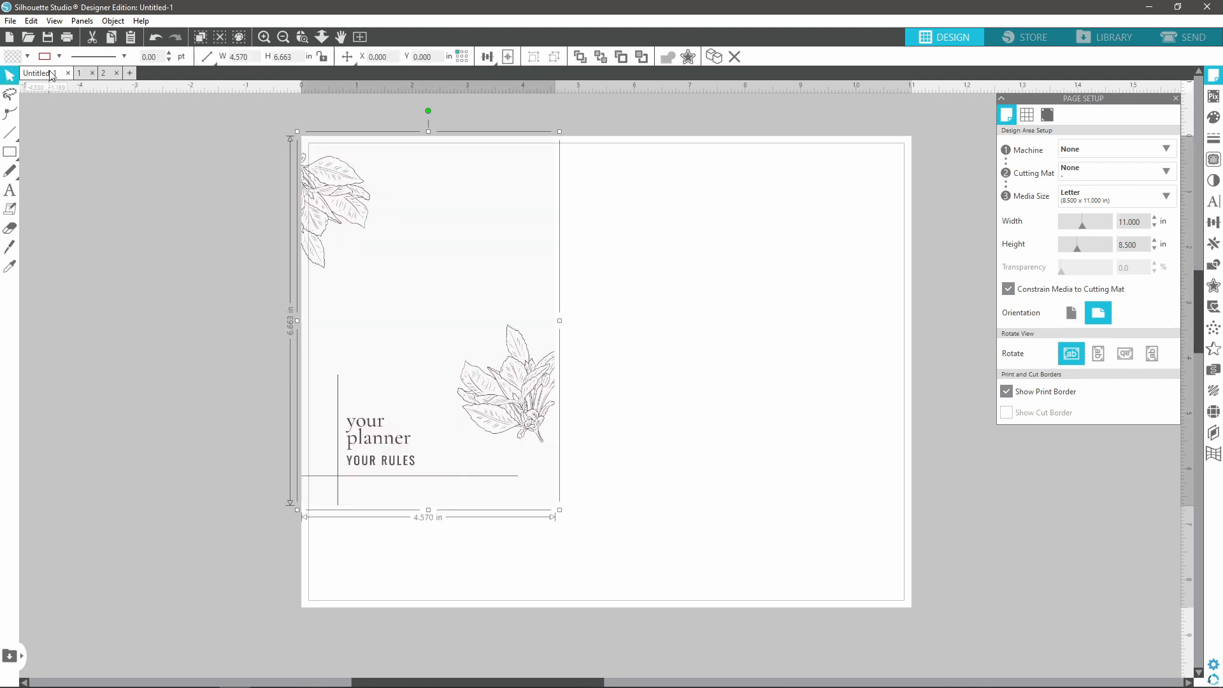
{"action": "left_click_drag", "start_coordinate": [428, 320], "coordinate": [465, 362]}
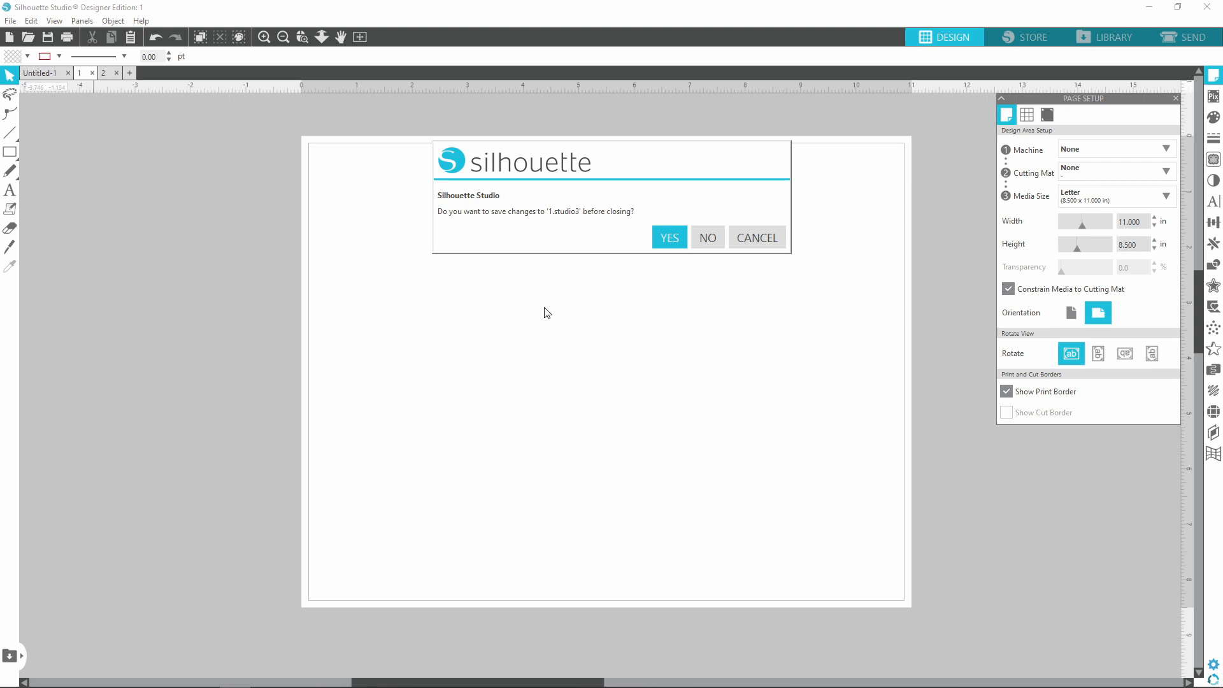
{"action": "left_click", "coordinate": [707, 237]}
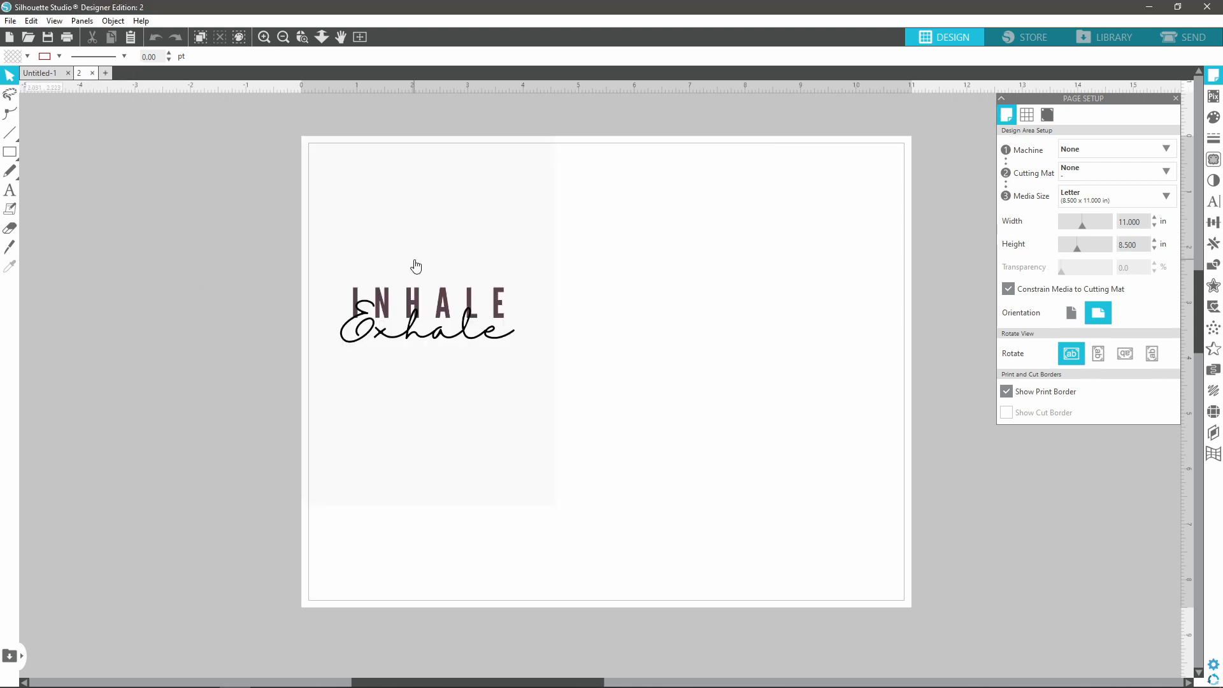
{"action": "left_click", "coordinate": [428, 312]}
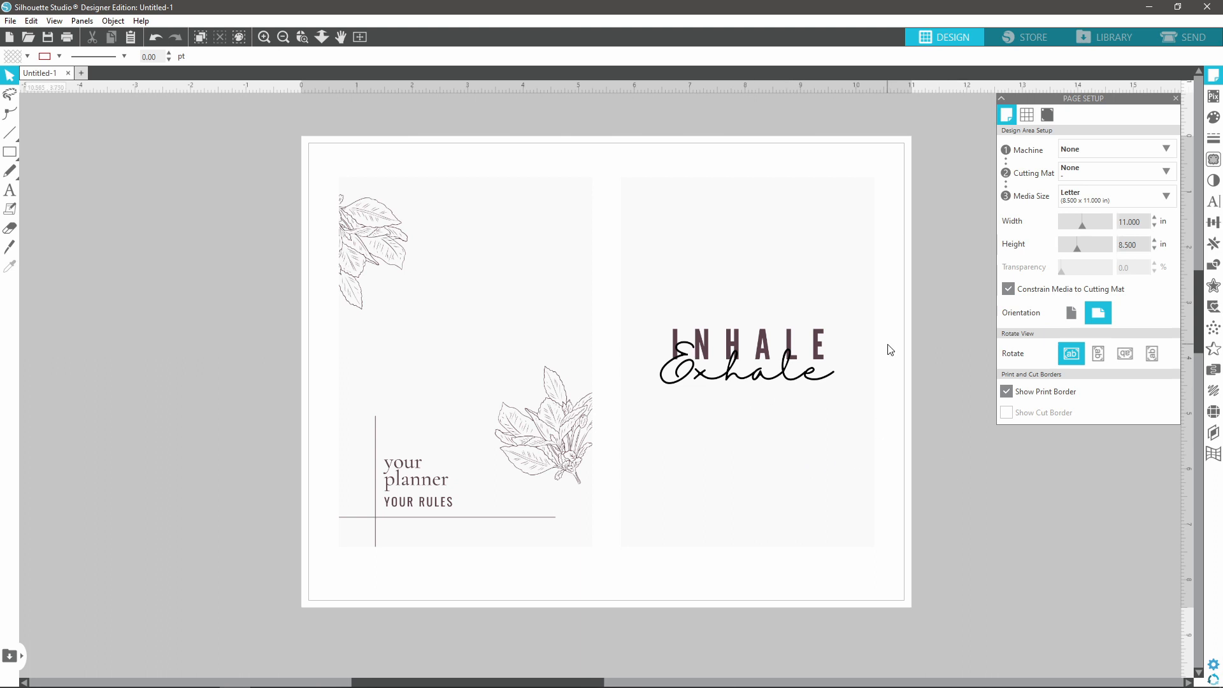
{"action": "mouse_move", "coordinate": [345, 122]}
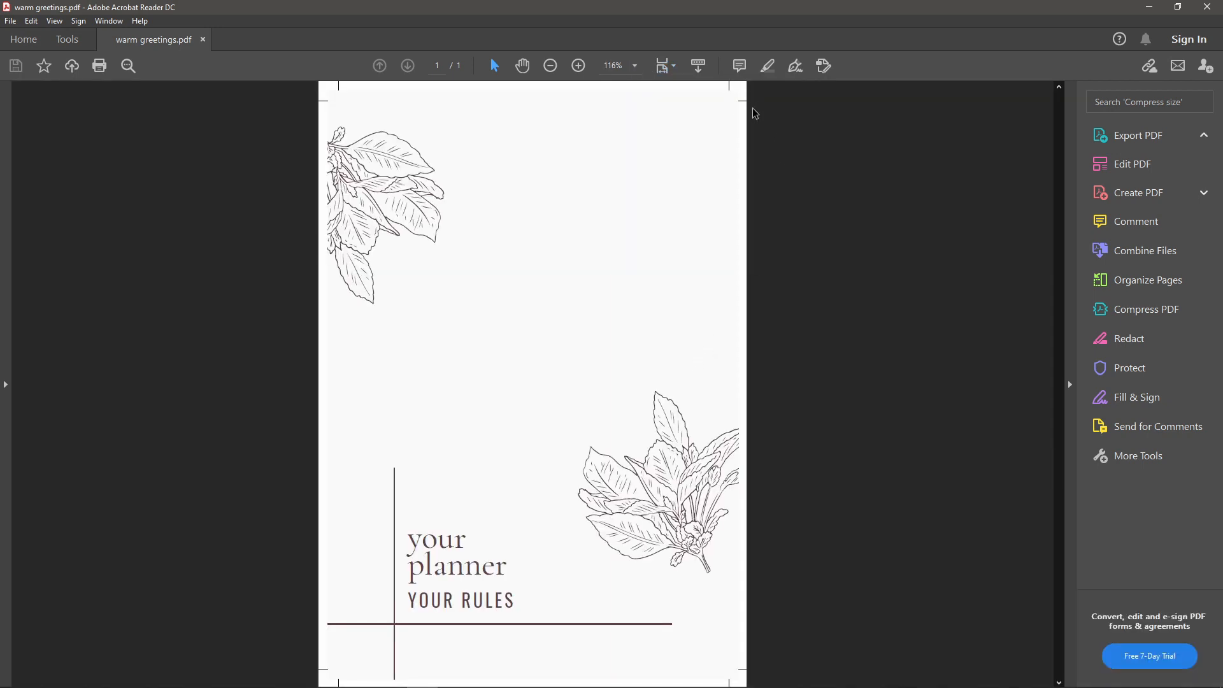
Bring up the Print dialog for warm greetings.pdf.
{"action": "left_click", "coordinate": [1136, 135]}
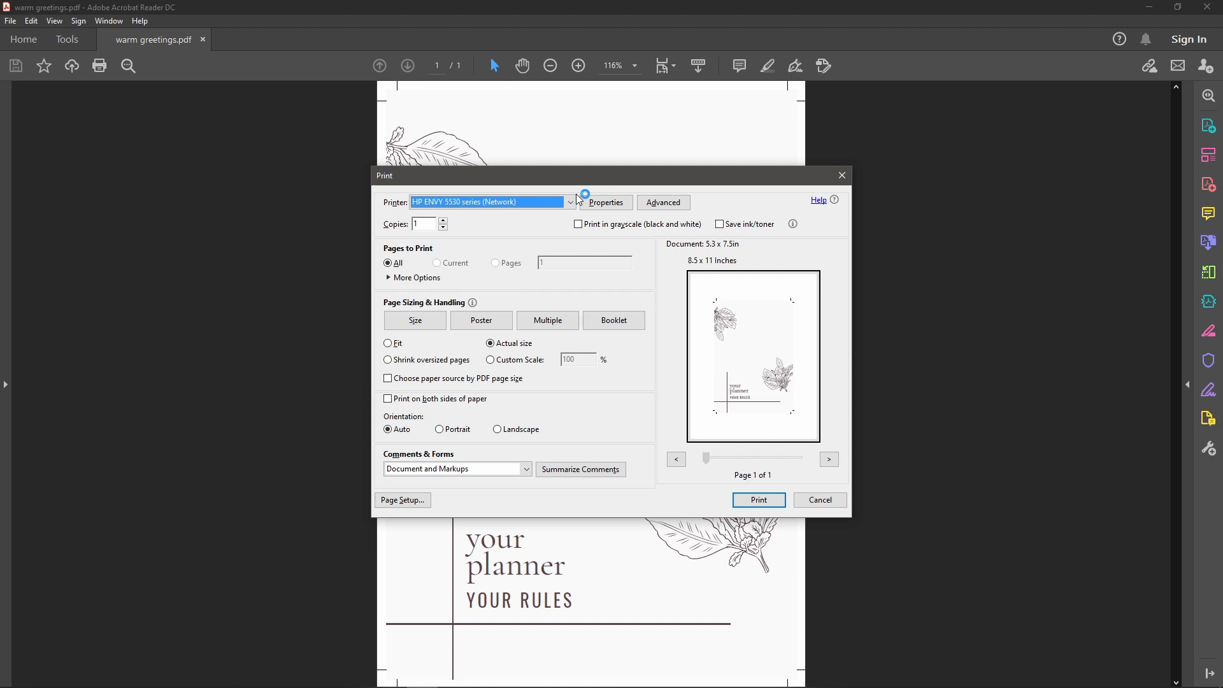
Choose Draft print quality in printer properties, then toggle grayscale and leave ink saving off.
{"action": "left_click", "coordinate": [604, 202]}
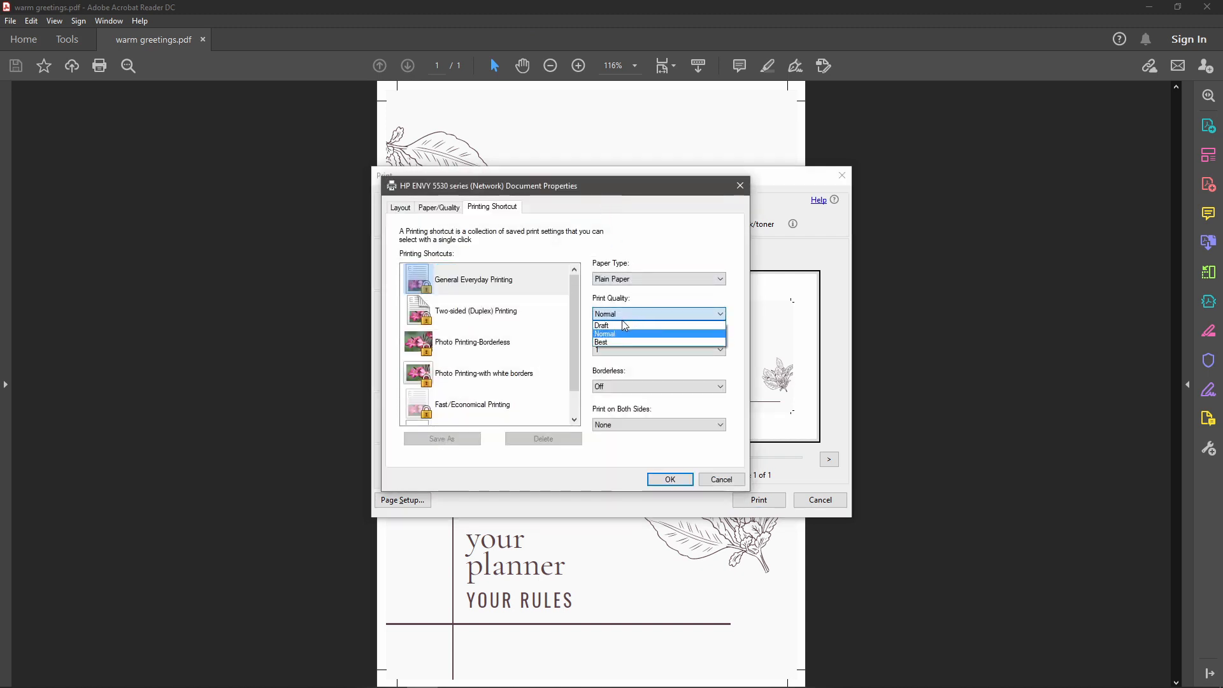
{"action": "left_click", "coordinate": [603, 325]}
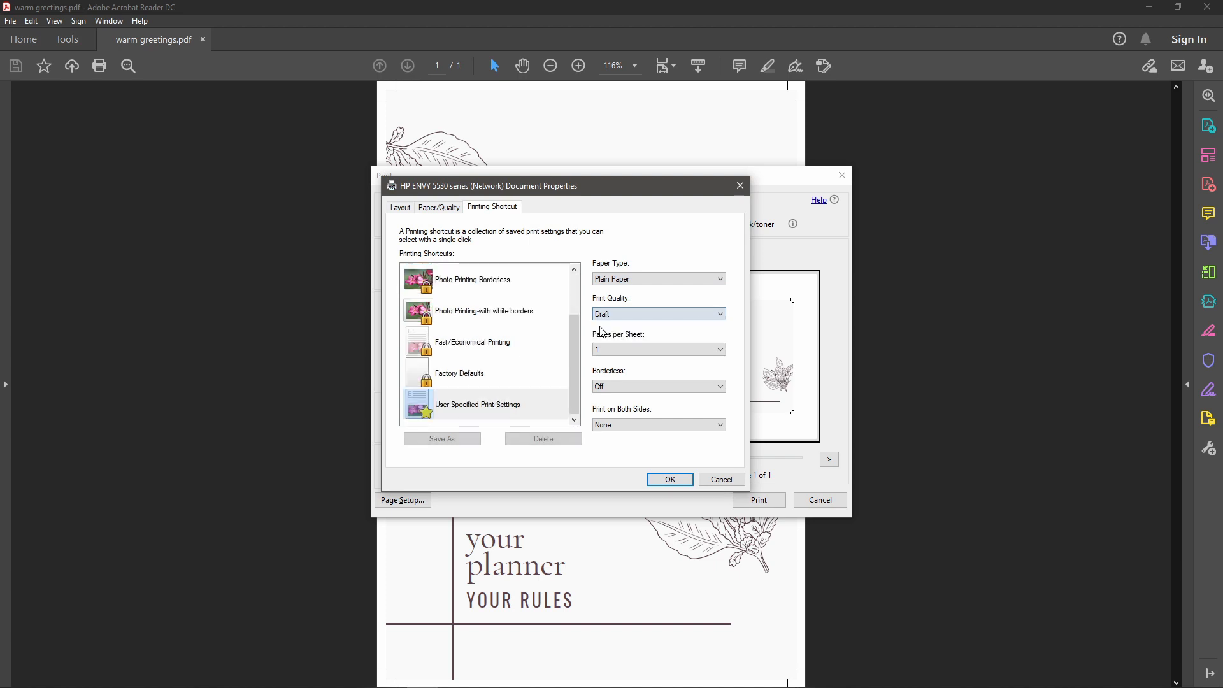
{"action": "left_click", "coordinate": [669, 479]}
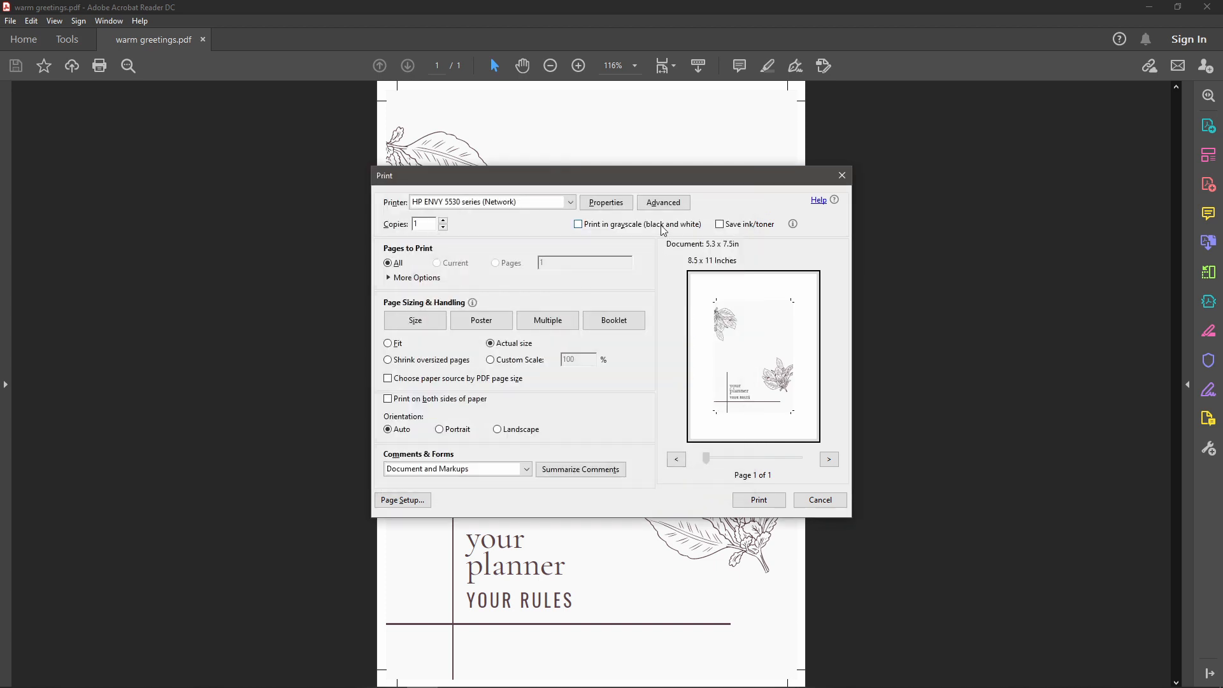
{"action": "left_click", "coordinate": [577, 225]}
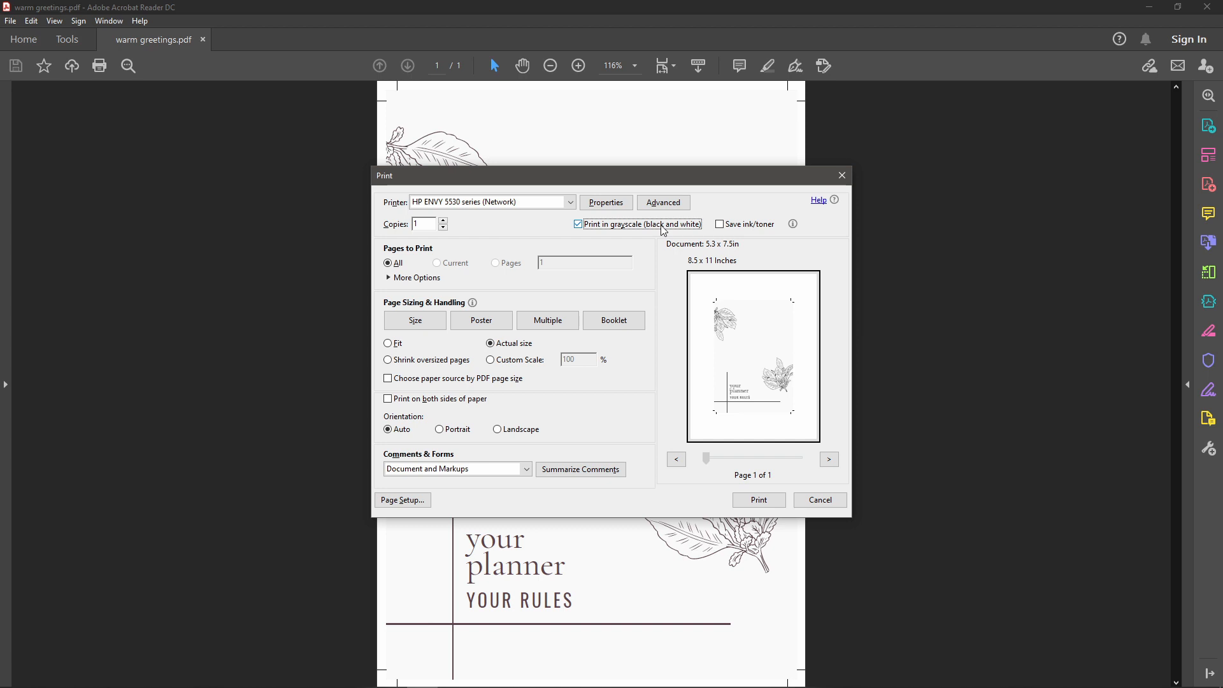
{"action": "left_click", "coordinate": [719, 224]}
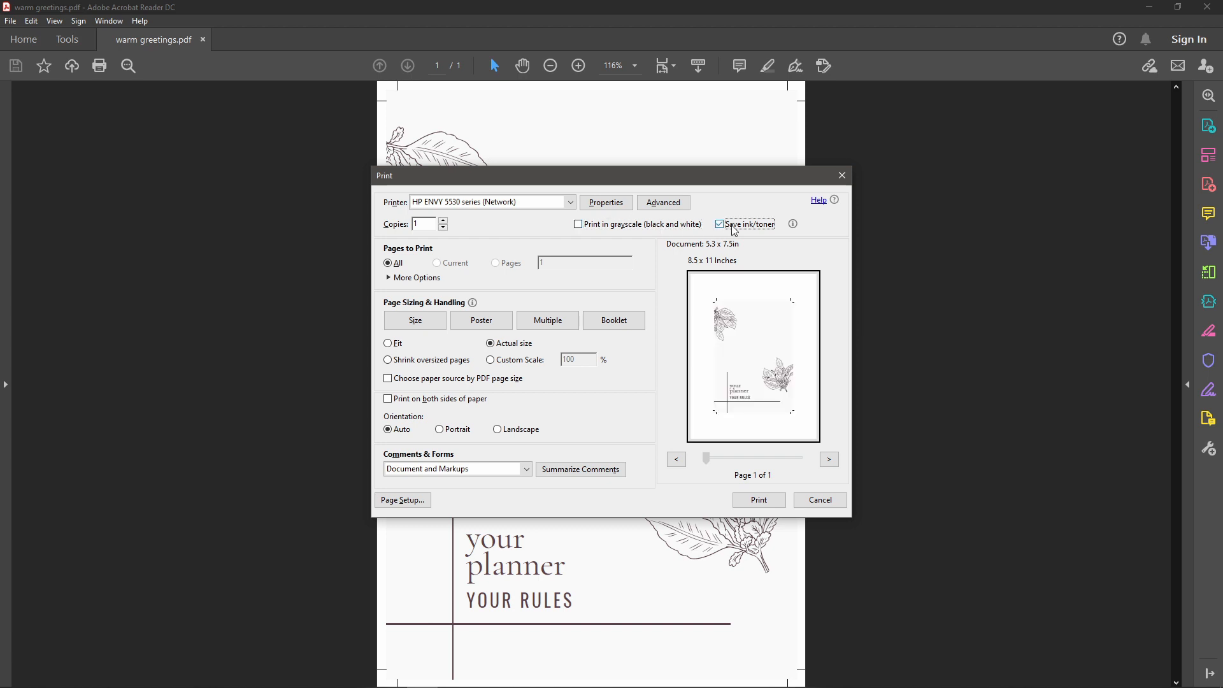
{"action": "left_click", "coordinate": [719, 224]}
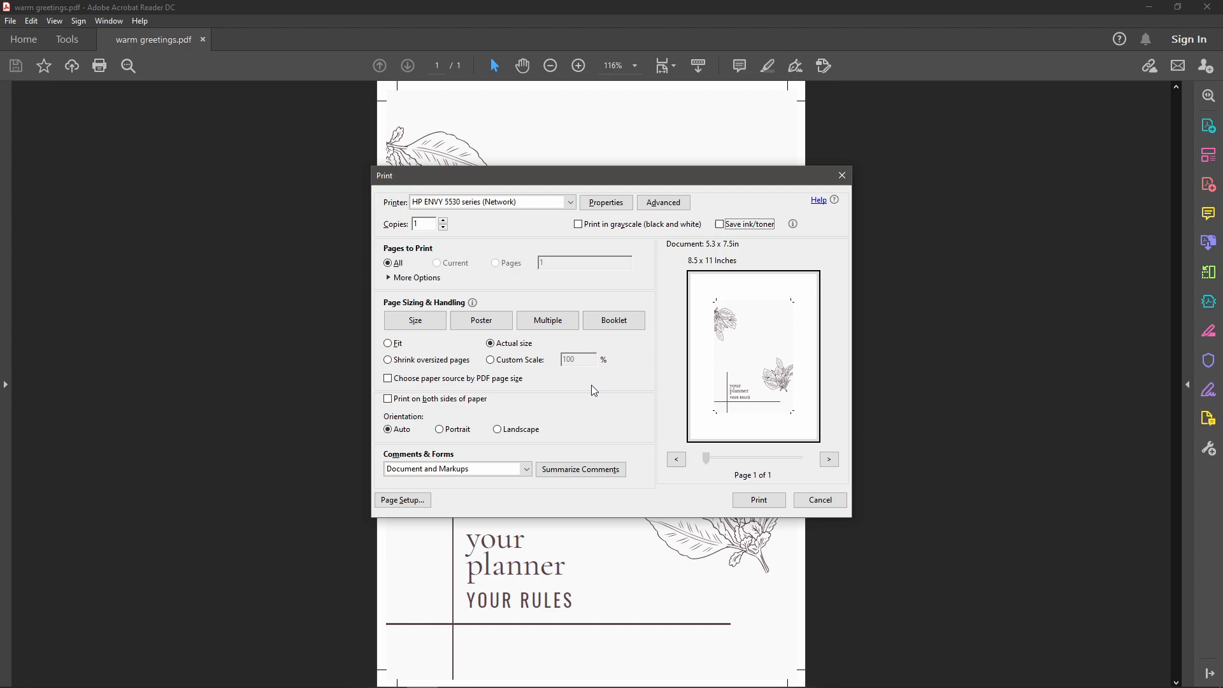